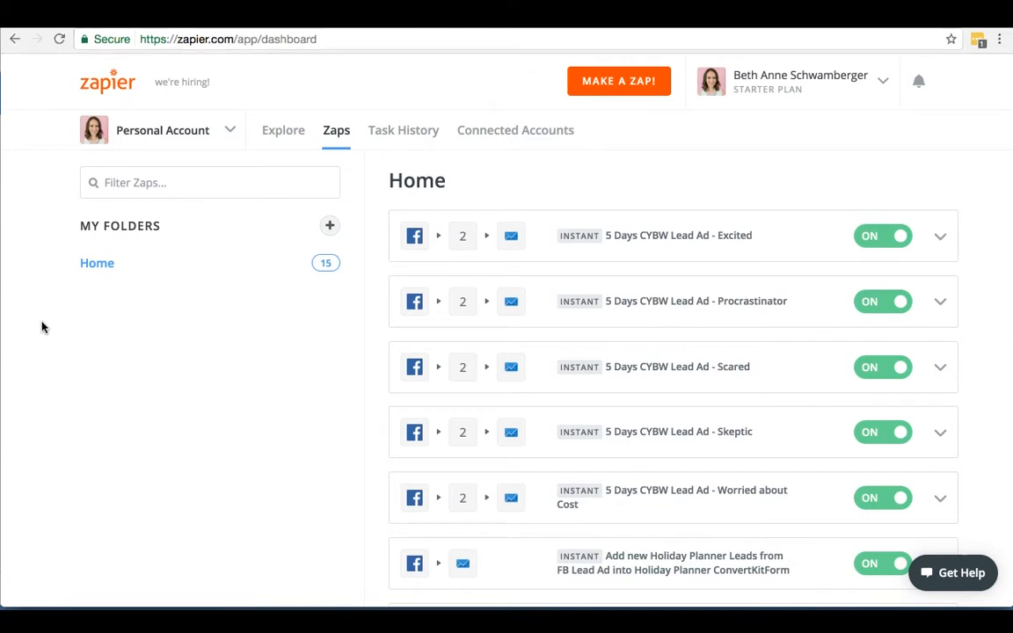
Scroll the dashboard Zap list, then go back twice to the Pinterest integrations page
{"action": "scroll", "scroll_direction": "down", "scroll_amount": 3}
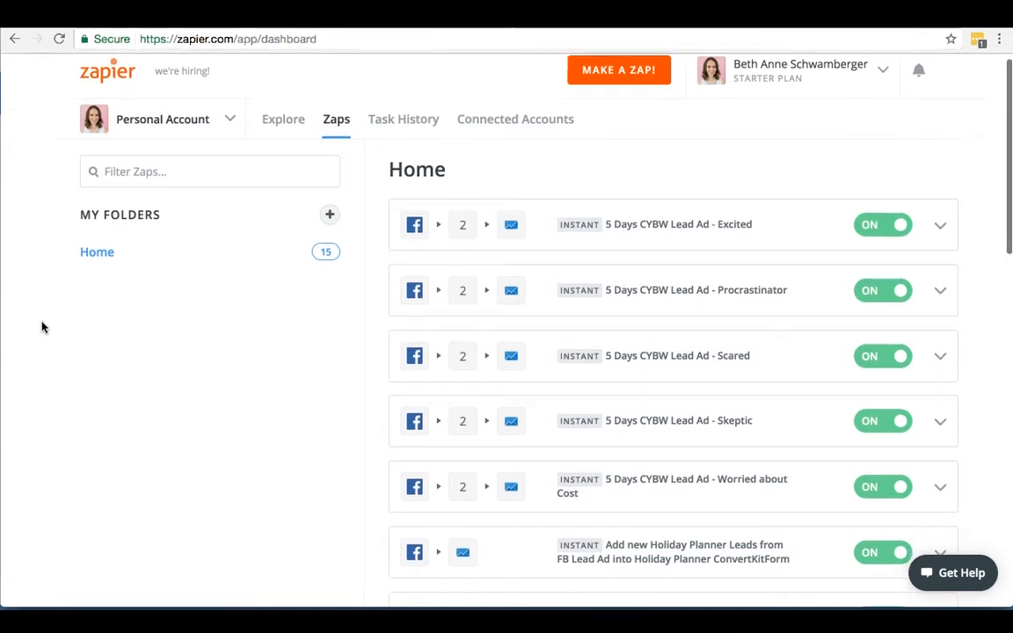
{"action": "scroll", "scroll_direction": "down", "scroll_amount": 3}
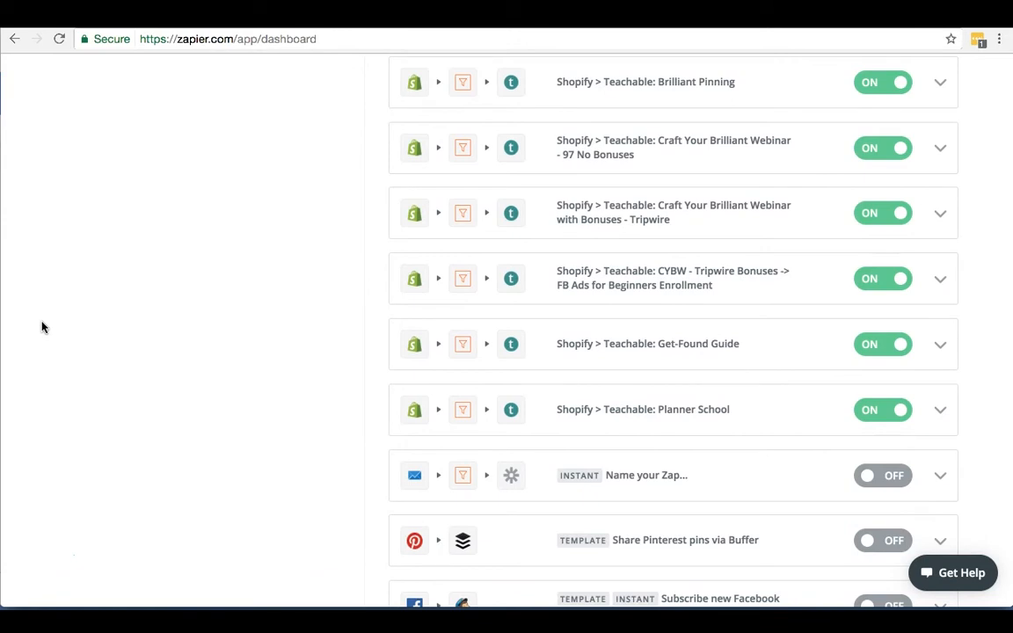
{"action": "mouse_move", "coordinate": [341, 201]}
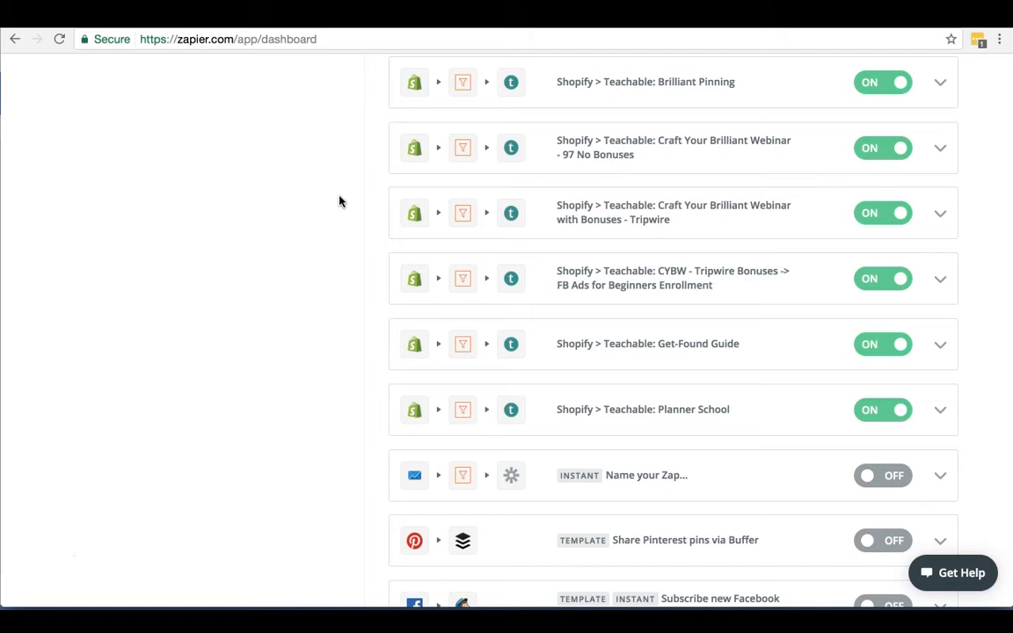
{"action": "mouse_move", "coordinate": [260, 190]}
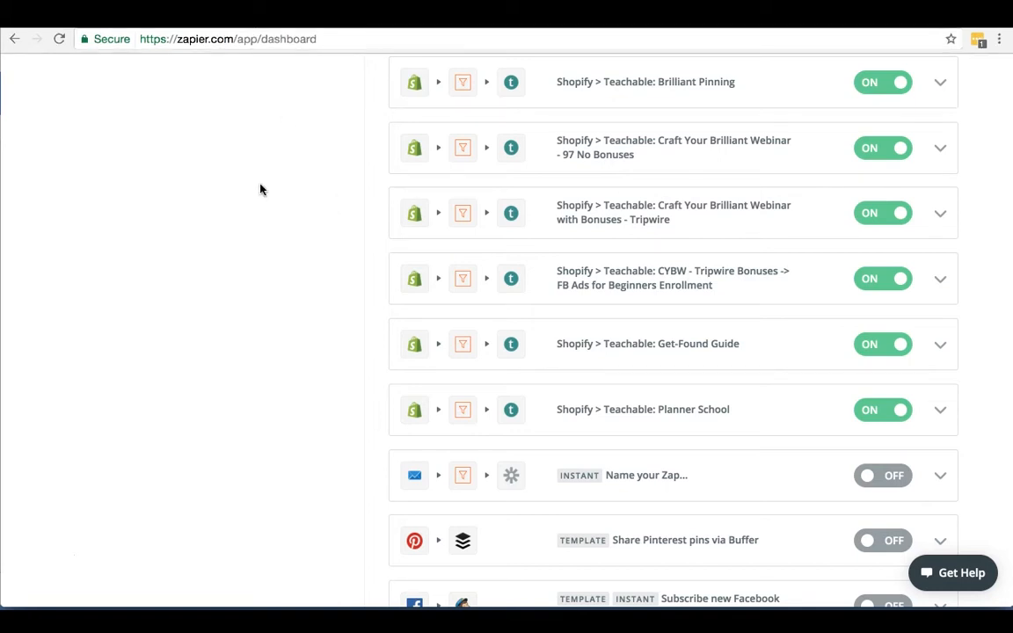
{"action": "left_click", "coordinate": [14, 38]}
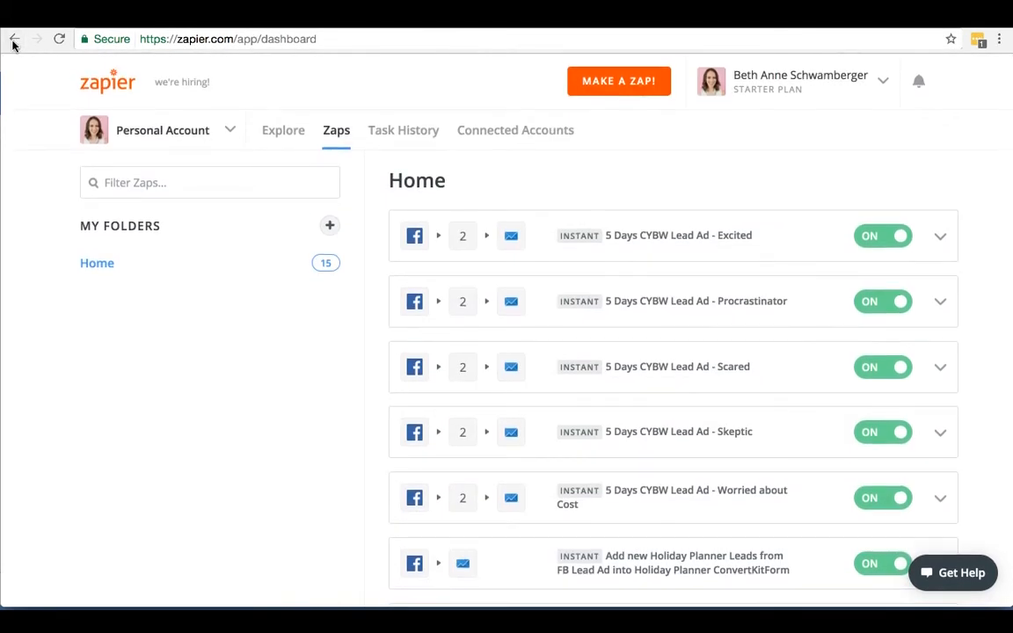
{"action": "left_click", "coordinate": [14, 39]}
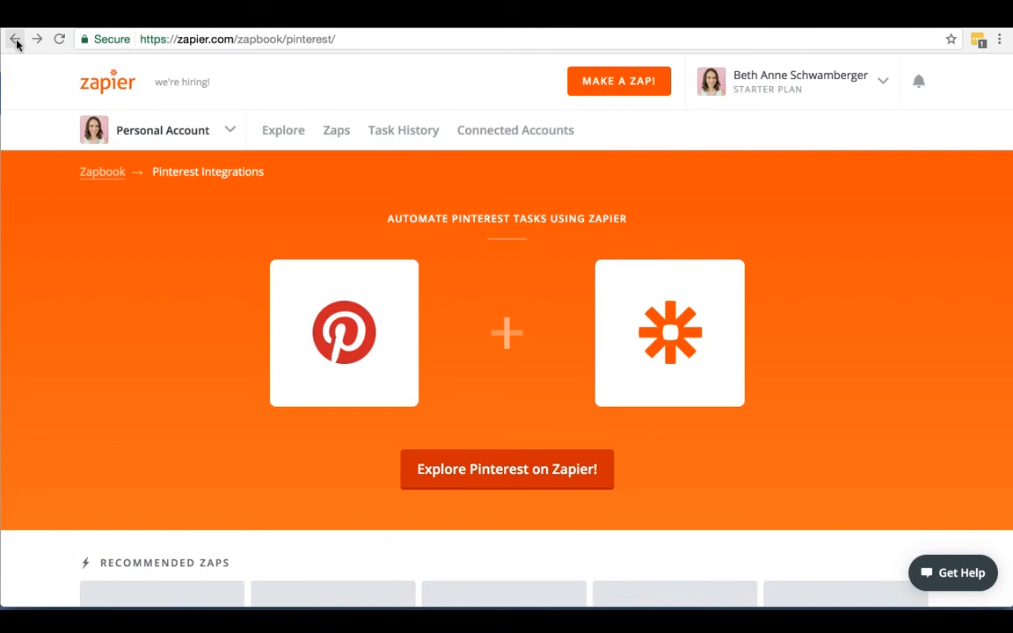
{"action": "mouse_move", "coordinate": [31, 156]}
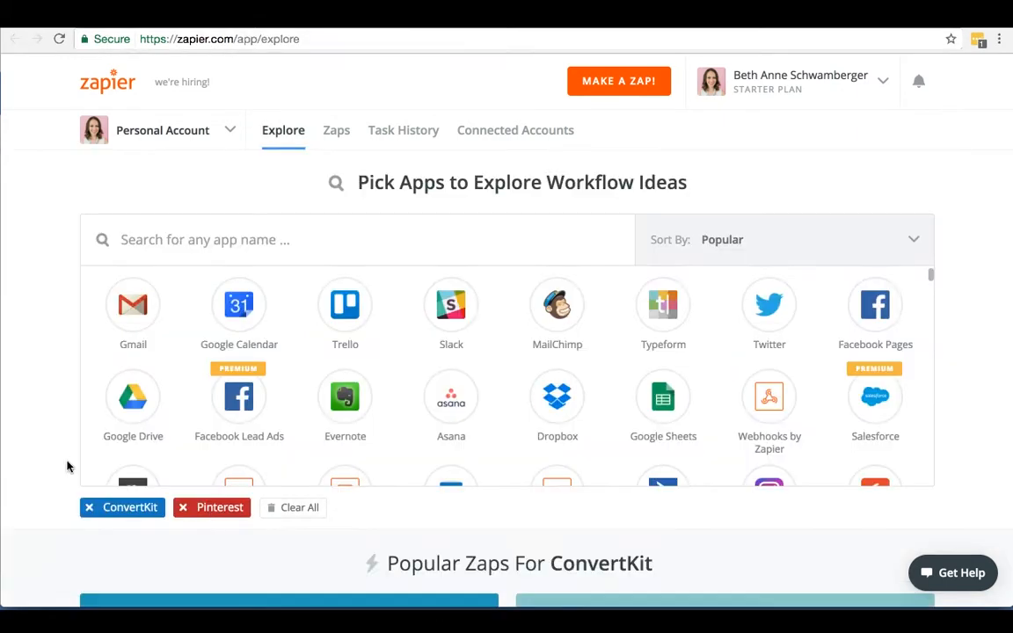
{"action": "mouse_move", "coordinate": [35, 344]}
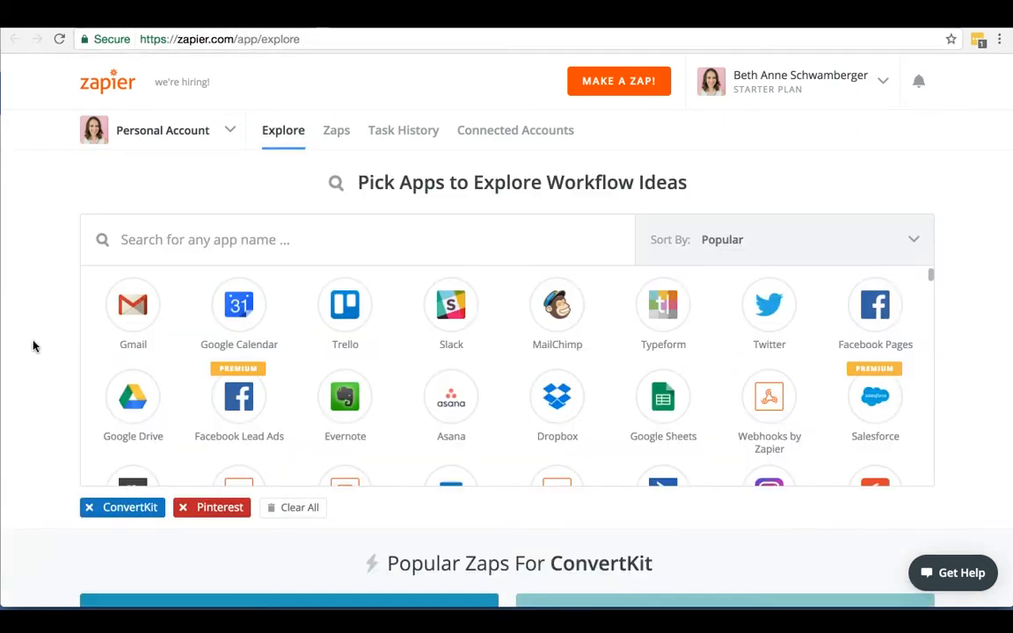
Search apps for 'Pint' and scroll through the popular Pinterest Zaps
{"action": "left_click", "coordinate": [345, 304]}
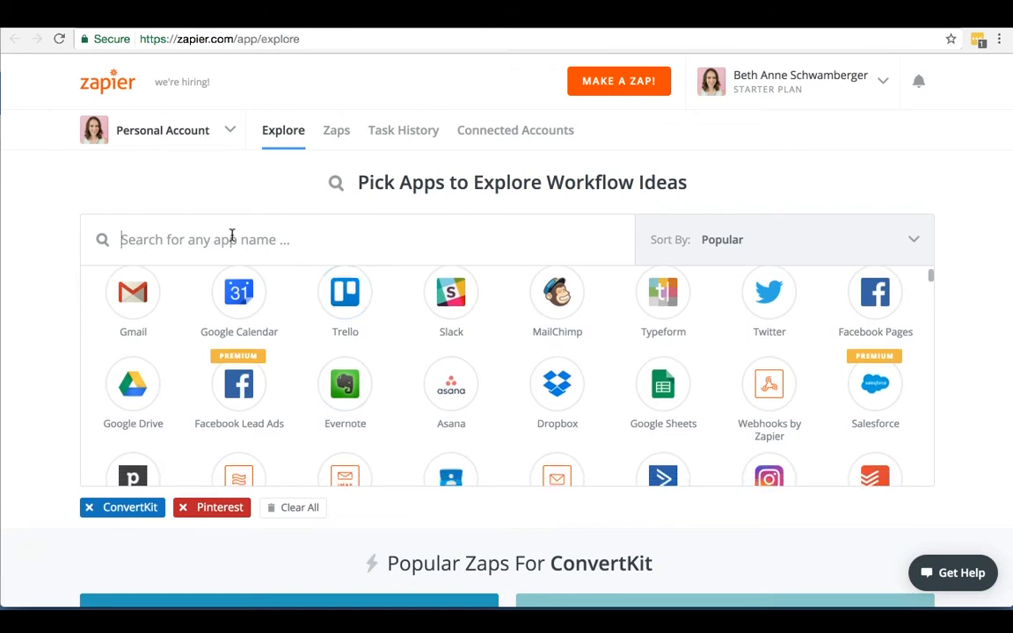
{"action": "type", "text": "Pint"}
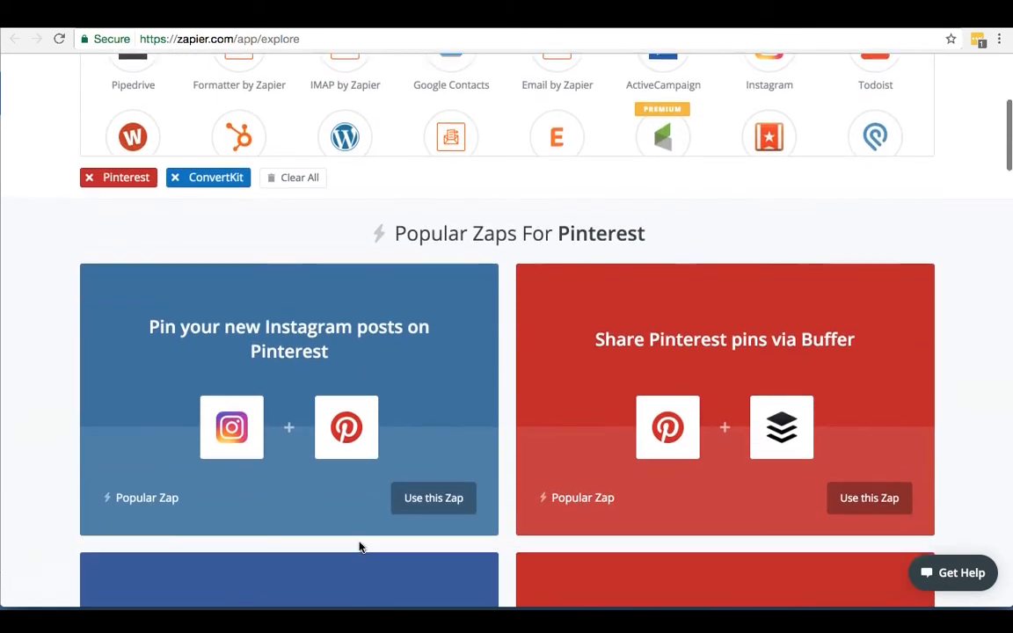
{"action": "scroll", "scroll_direction": "down", "scroll_amount": 3}
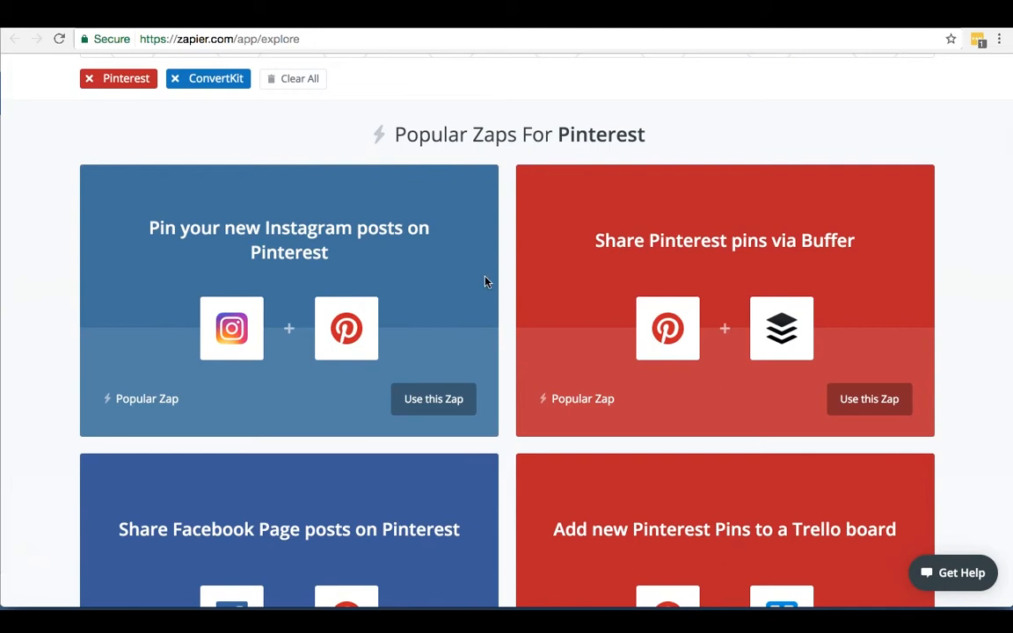
{"action": "scroll", "scroll_direction": "down", "scroll_amount": 3}
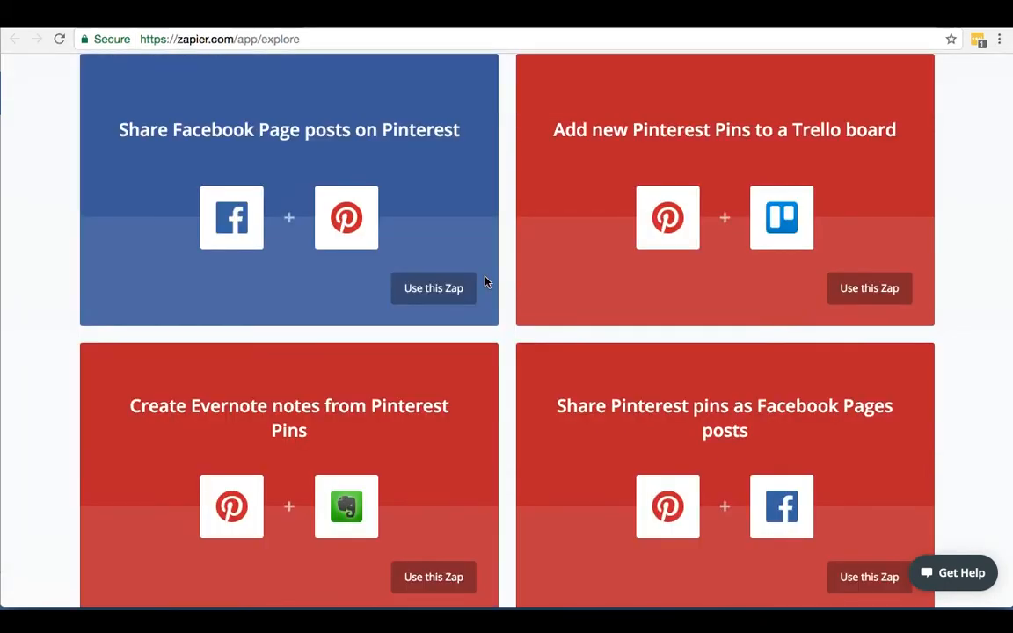
{"action": "mouse_move", "coordinate": [503, 239]}
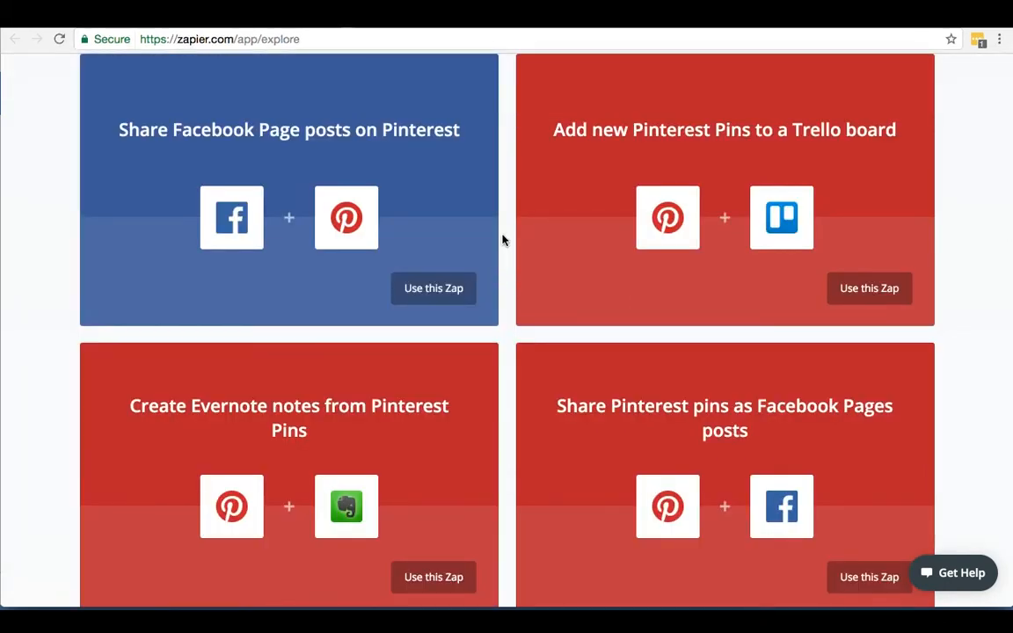
{"action": "mouse_move", "coordinate": [488, 338]}
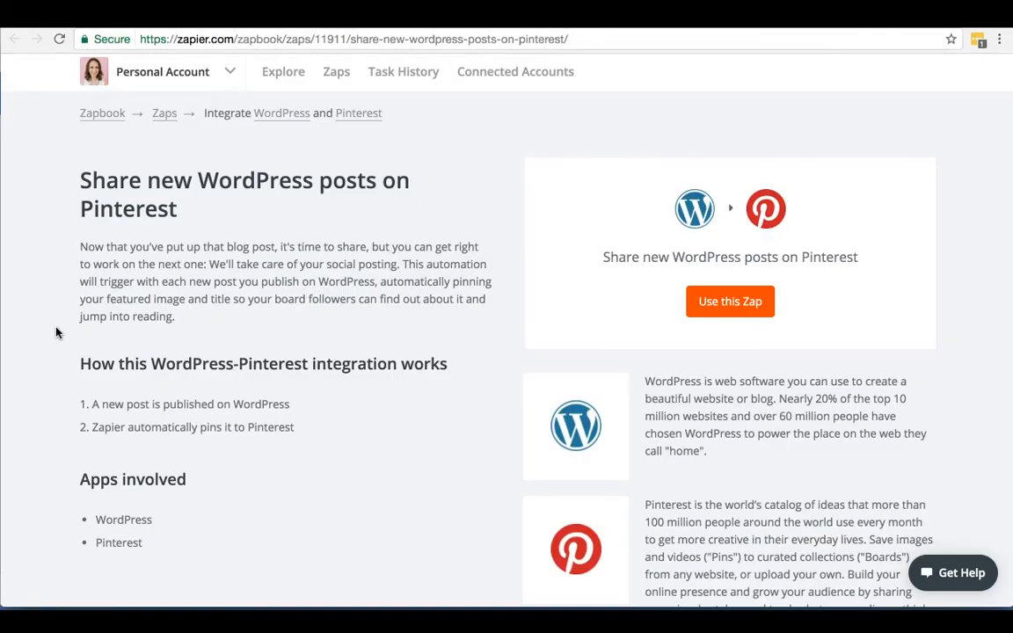
Scroll down the WordPress-to-Pinterest Zap details page
{"action": "scroll", "scroll_direction": "down", "scroll_amount": 3}
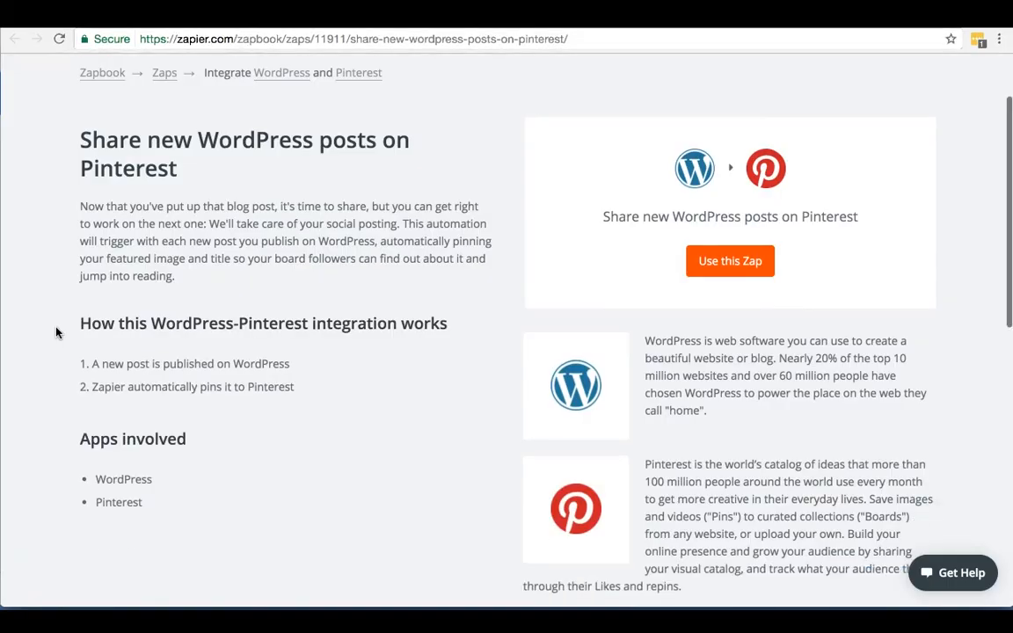
{"action": "mouse_move", "coordinate": [320, 292]}
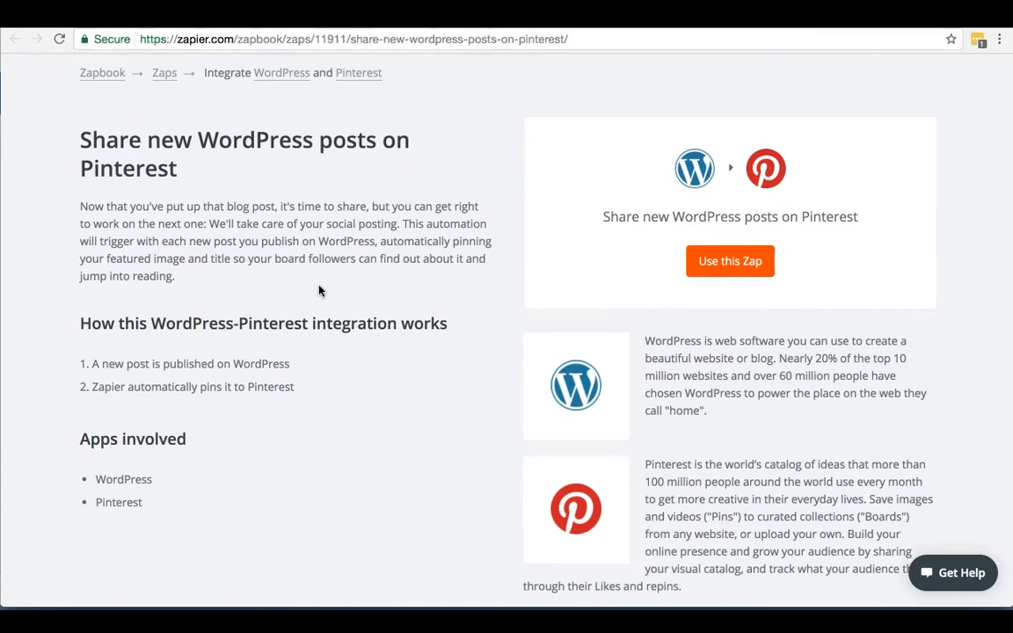
{"action": "mouse_move", "coordinate": [308, 415]}
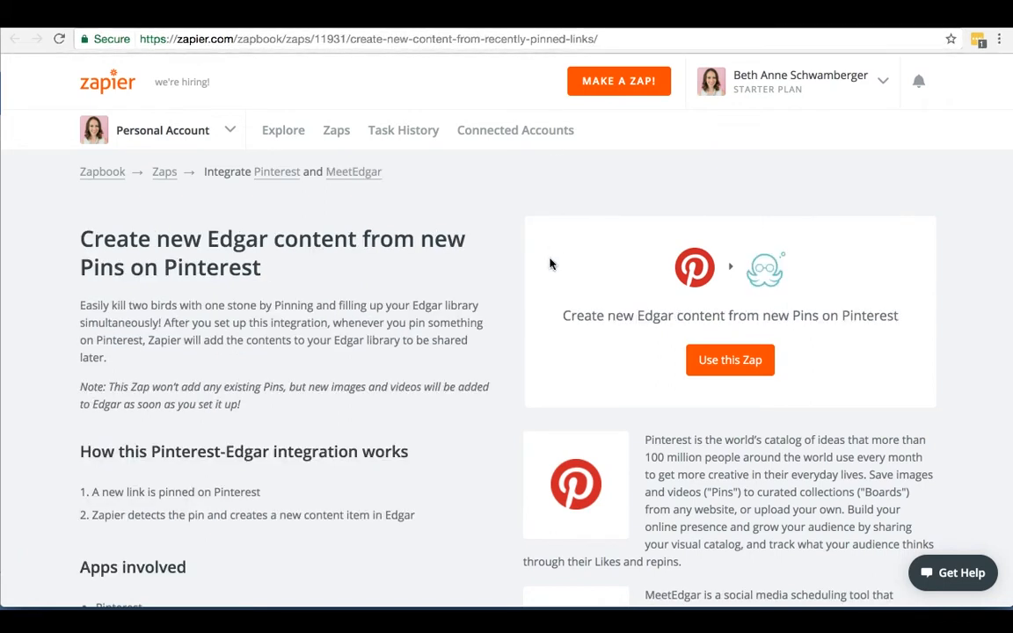
Scroll down the Pinterest-to-Edgar Zap details page
{"action": "scroll", "scroll_direction": "down", "scroll_amount": 3}
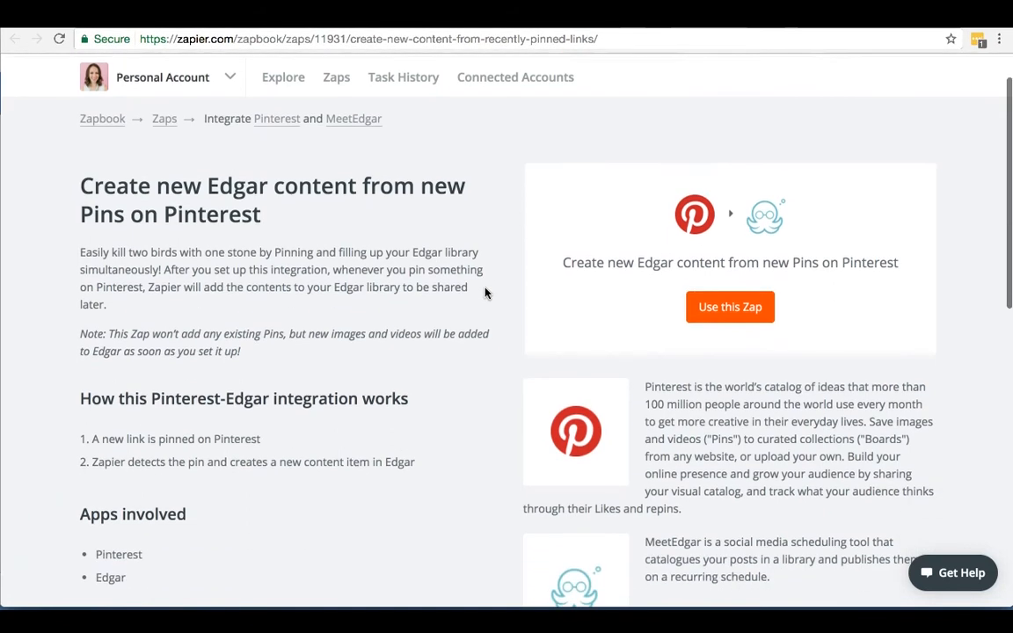
{"action": "scroll", "scroll_direction": "down", "scroll_amount": 3}
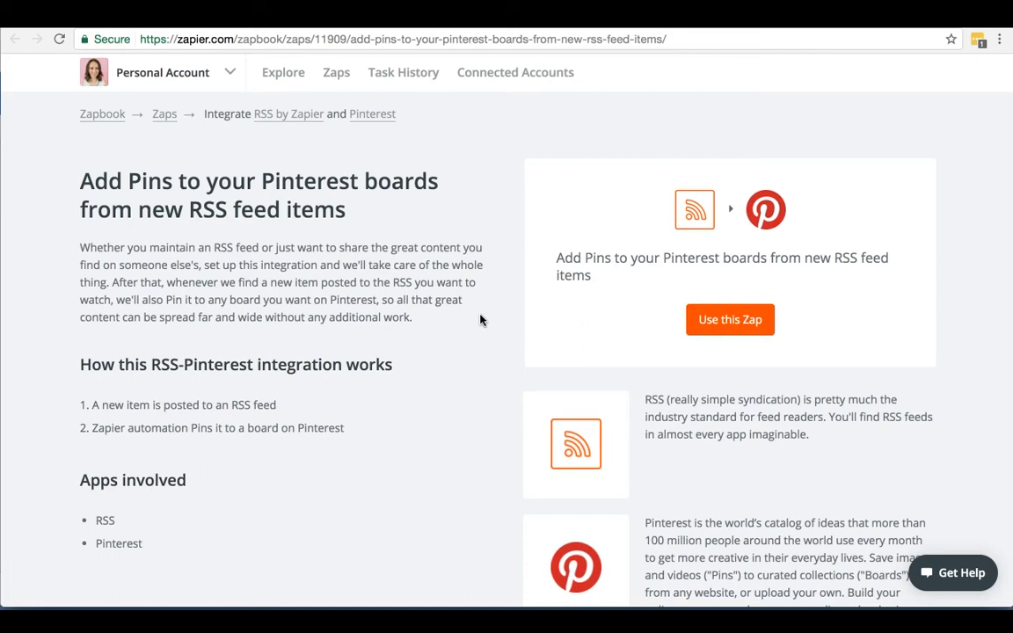
{"action": "mouse_move", "coordinate": [496, 237]}
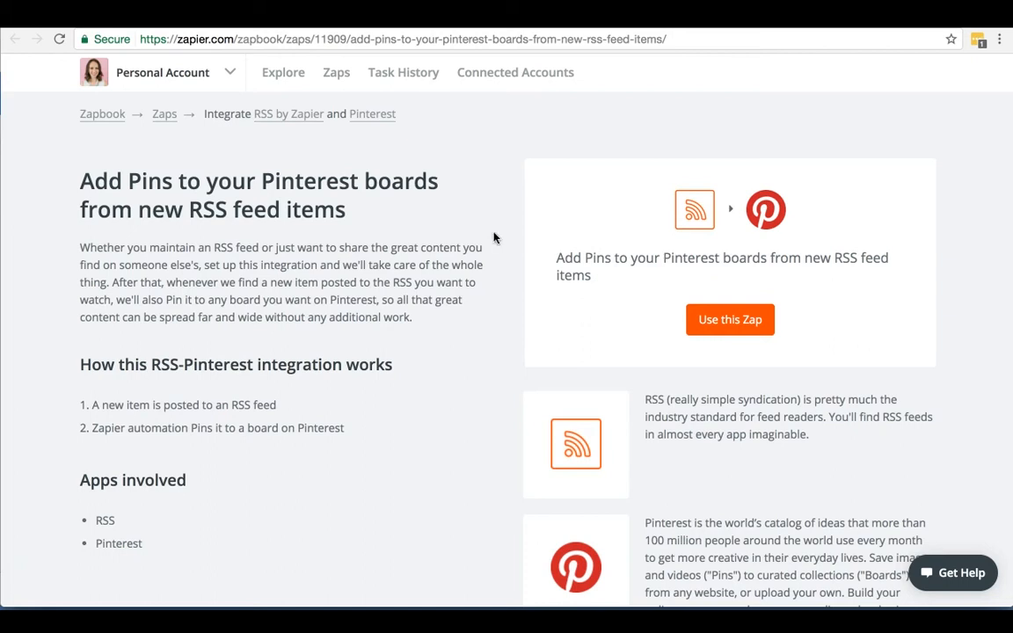
{"action": "mouse_move", "coordinate": [499, 232]}
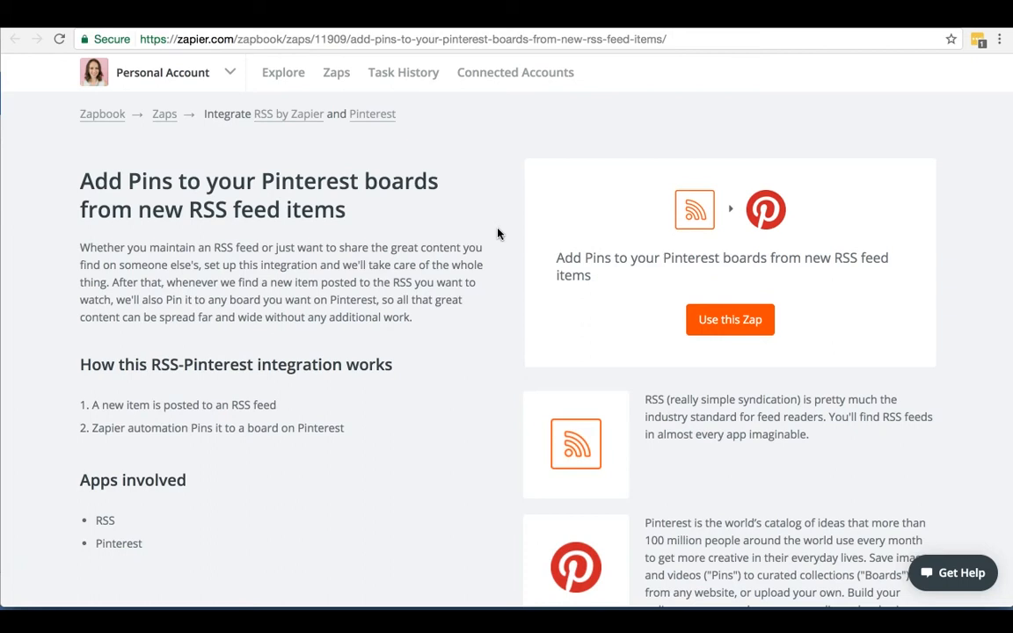
Scroll down the RSS-to-Pinterest Zap details page
{"action": "scroll", "scroll_direction": "down", "scroll_amount": 3}
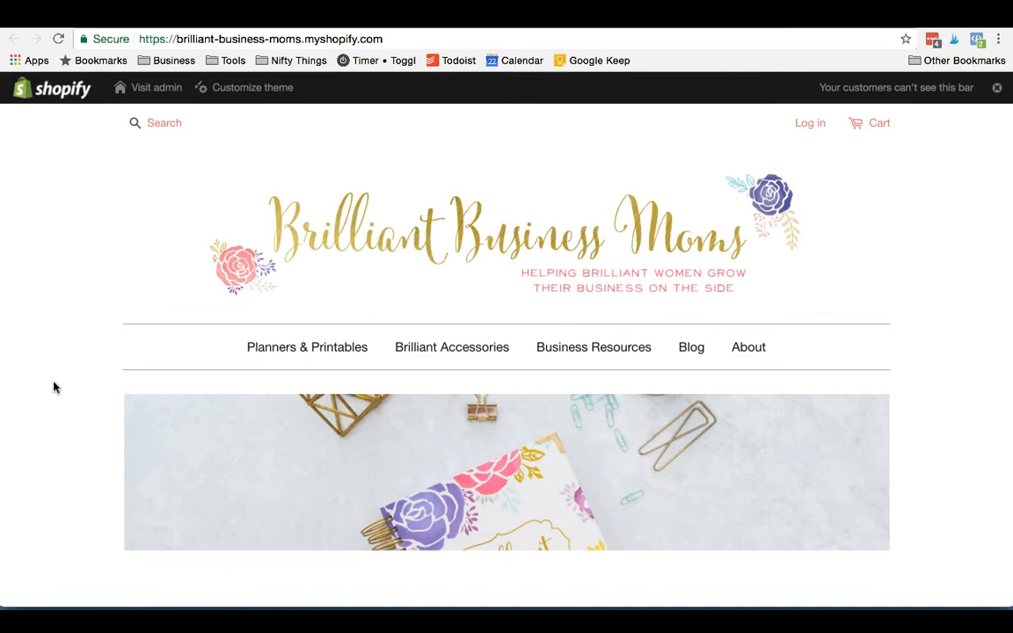
Scroll the Shopify storefront to the welcome message and Featured Items
{"action": "scroll", "scroll_direction": "down", "scroll_amount": 3}
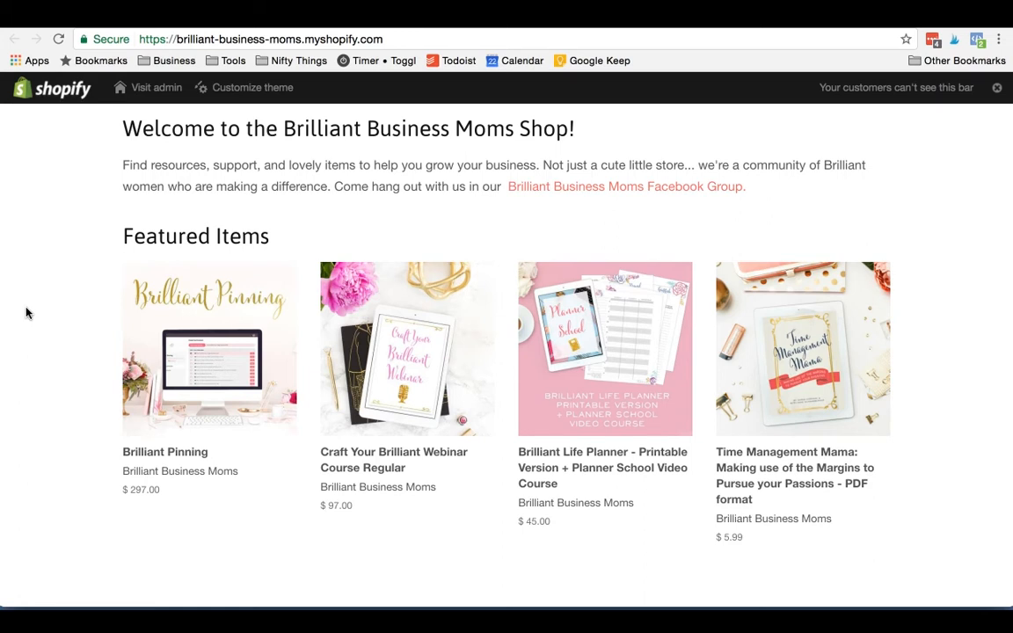
{"action": "mouse_move", "coordinate": [70, 351]}
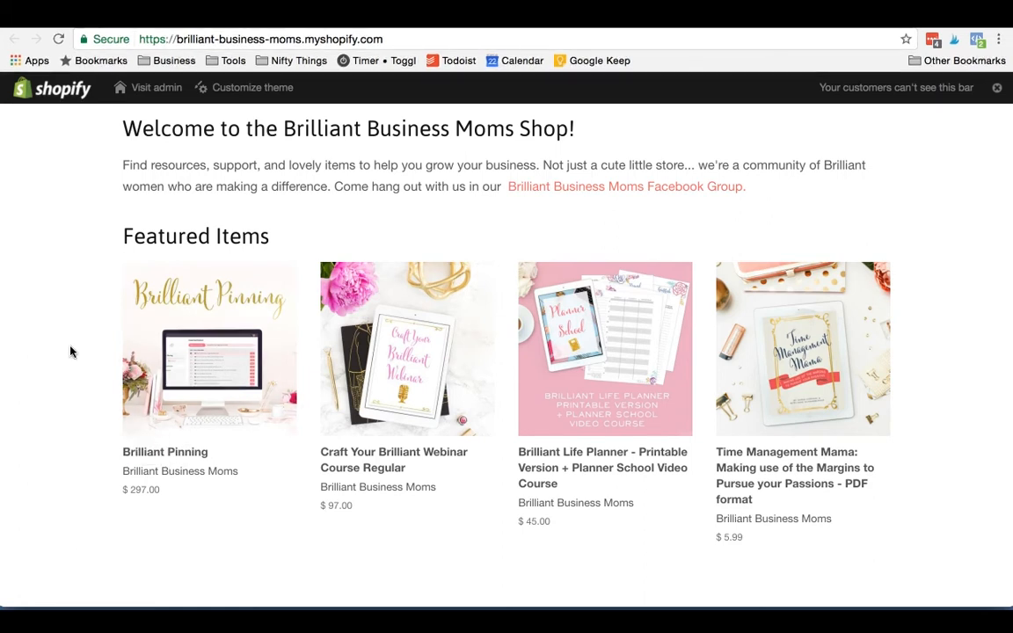
{"action": "mouse_move", "coordinate": [105, 358]}
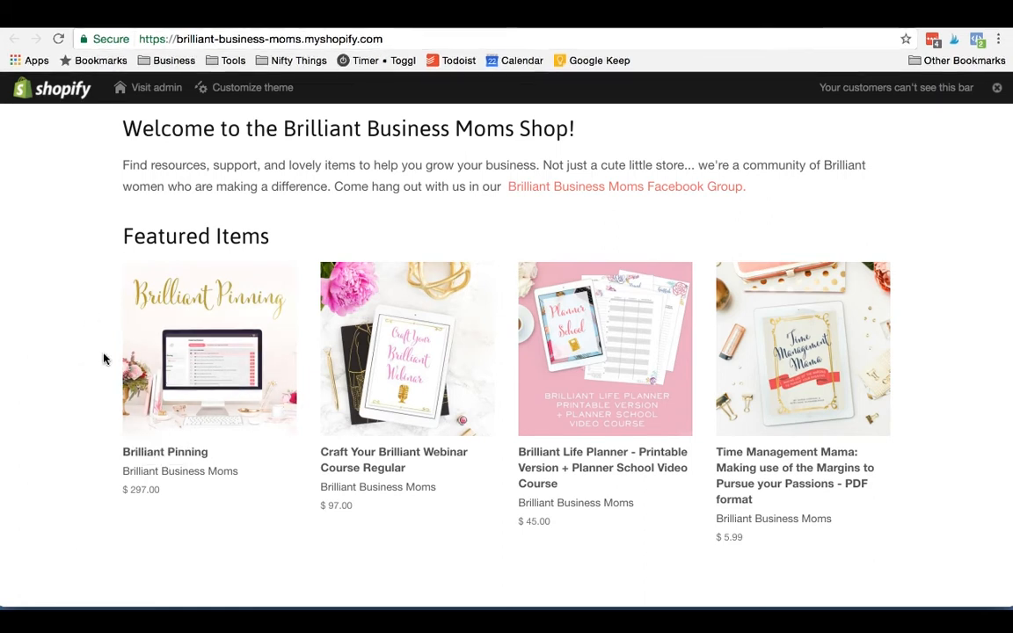
{"action": "mouse_move", "coordinate": [60, 332]}
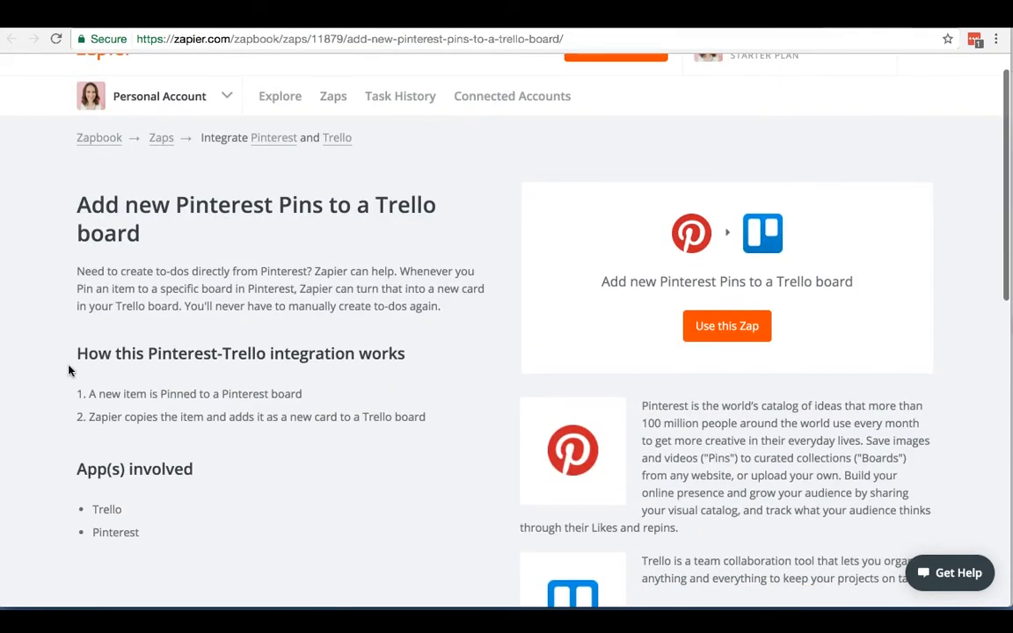
{"action": "mouse_move", "coordinate": [492, 147]}
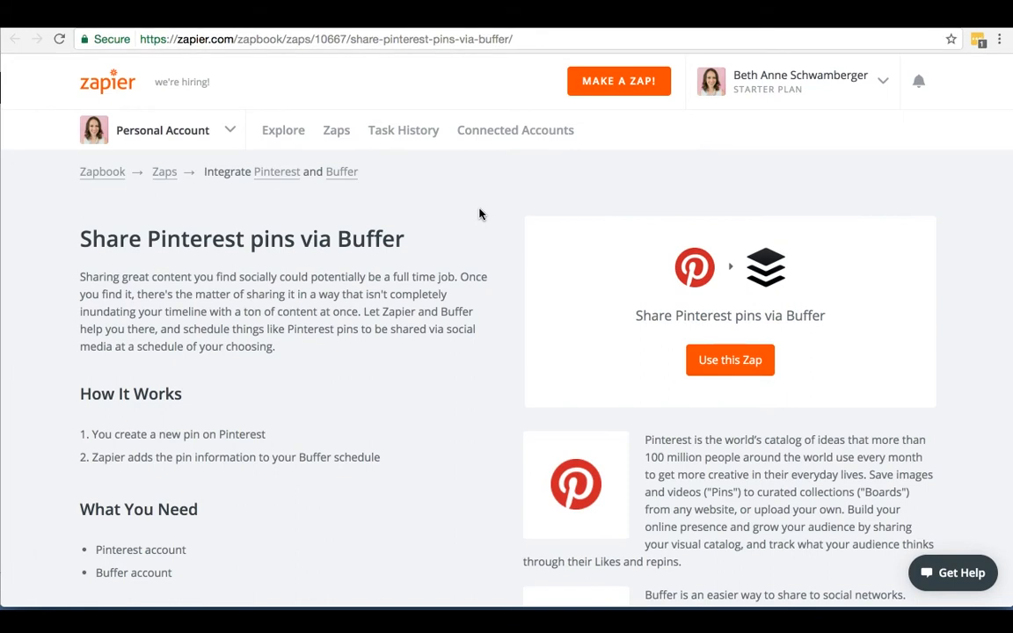
{"action": "mouse_move", "coordinate": [212, 272]}
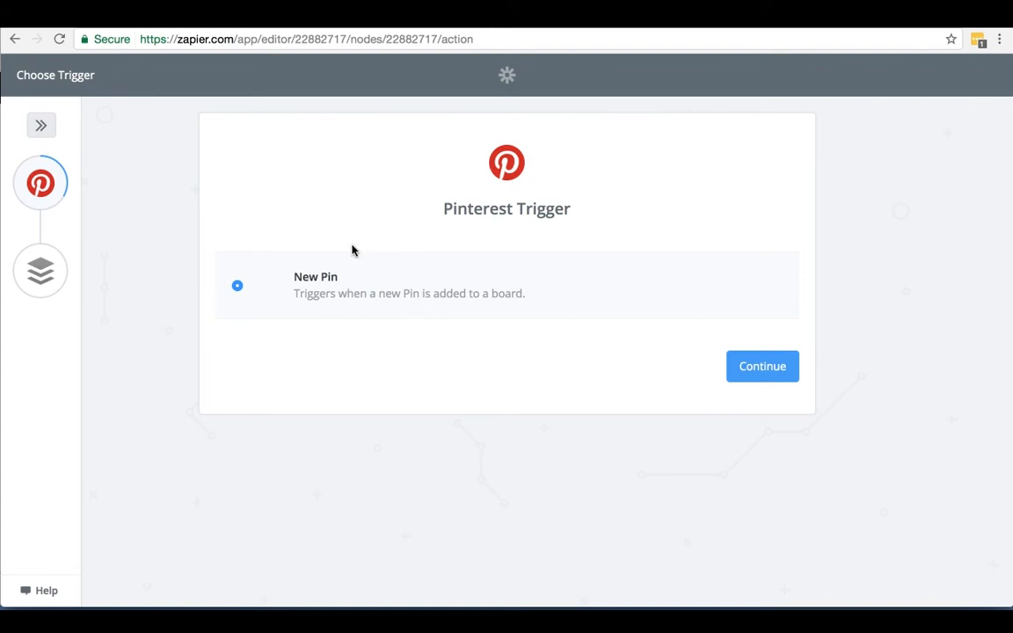
{"action": "mouse_move", "coordinate": [387, 257]}
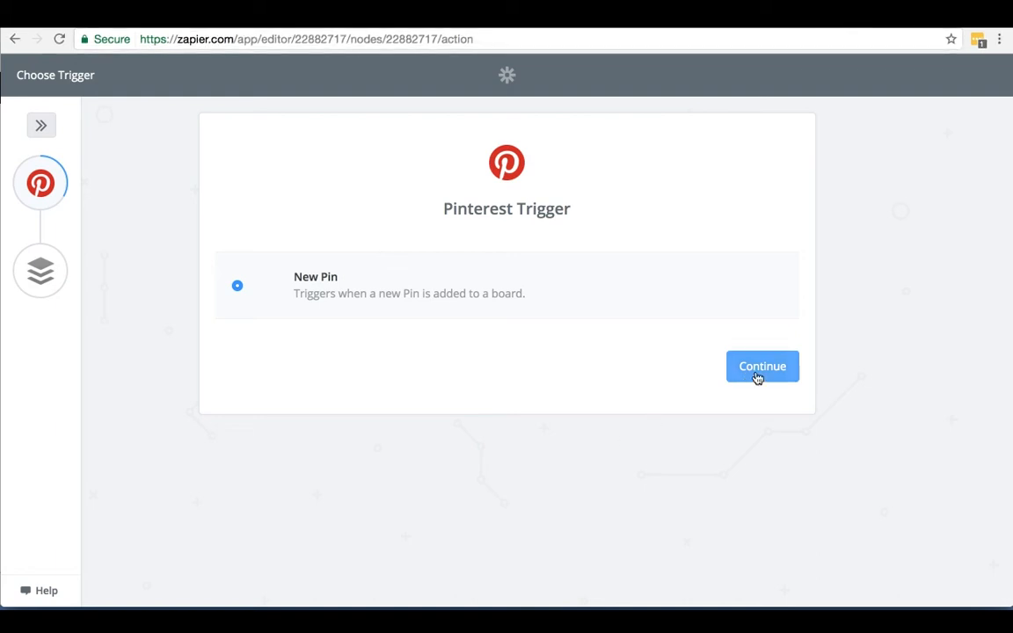
Confirm the New Pin trigger and use the tested Pinterest account connection
{"action": "left_click", "coordinate": [762, 366]}
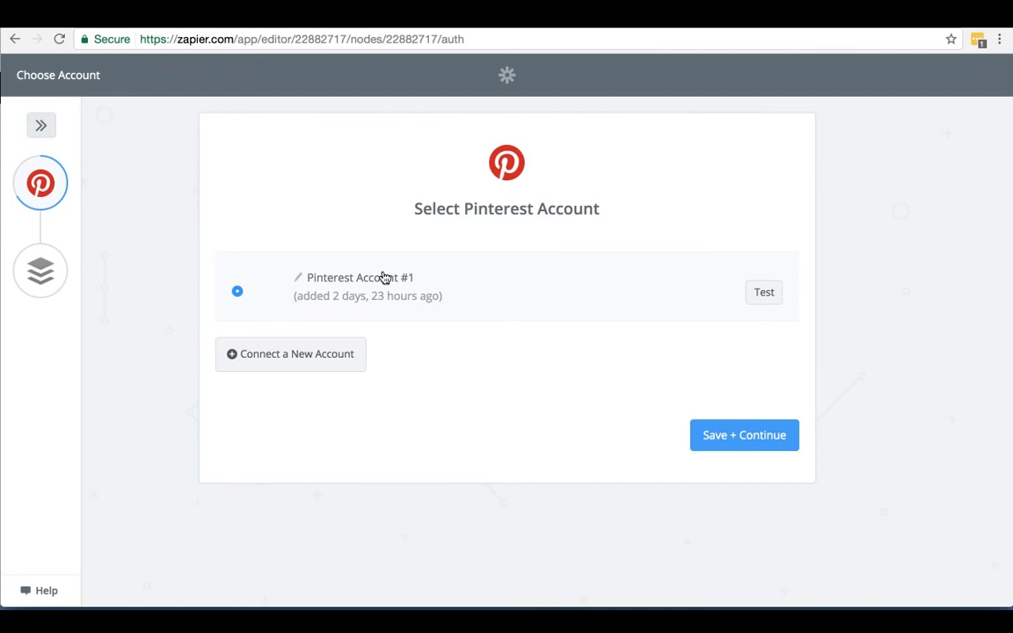
{"action": "mouse_move", "coordinate": [420, 267]}
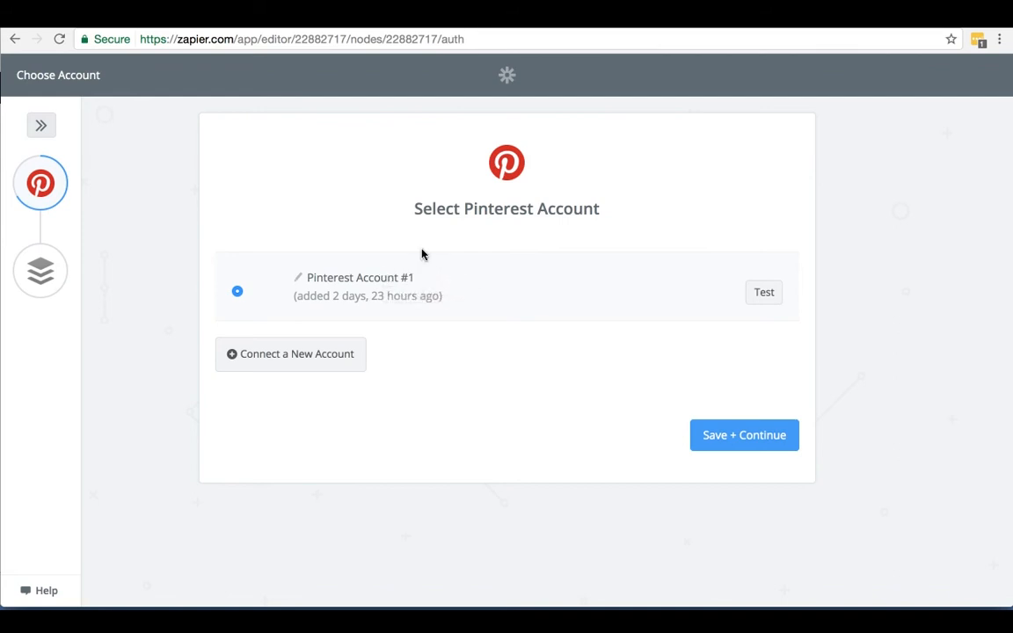
{"action": "mouse_move", "coordinate": [765, 302]}
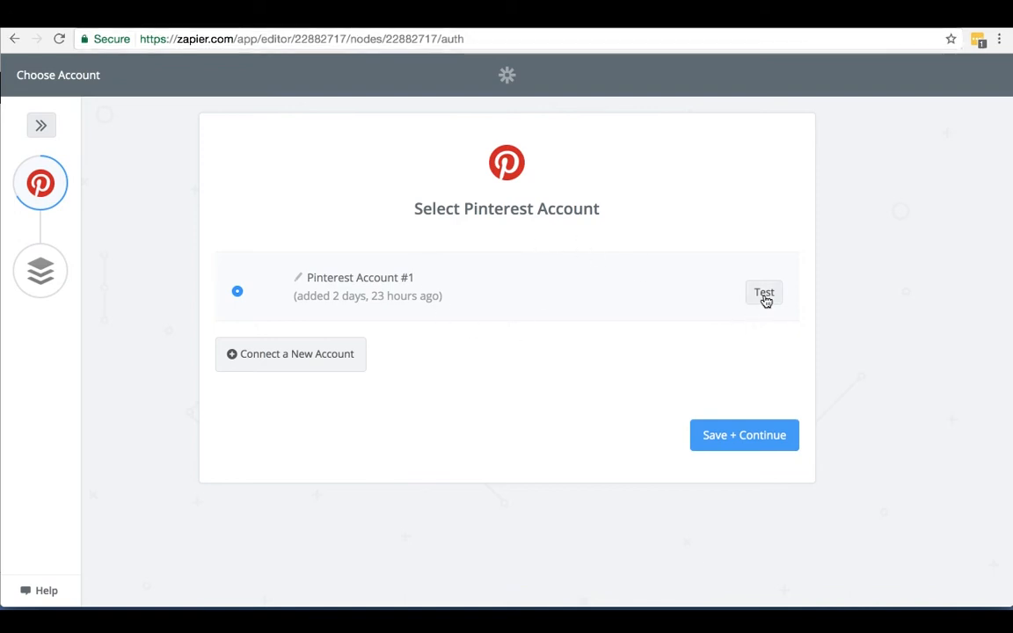
{"action": "mouse_move", "coordinate": [763, 306]}
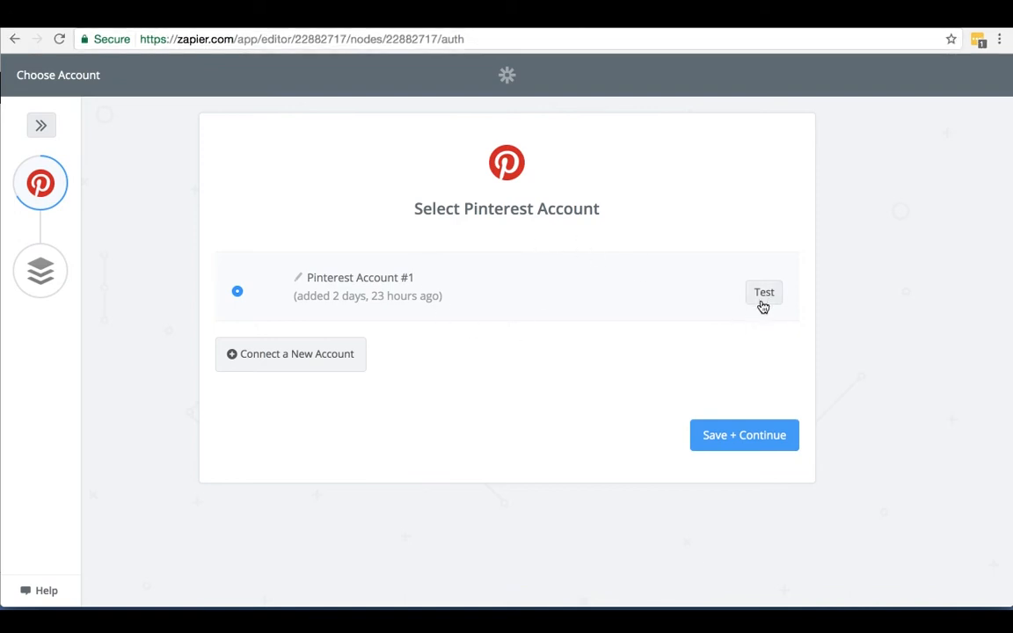
{"action": "left_click", "coordinate": [763, 292]}
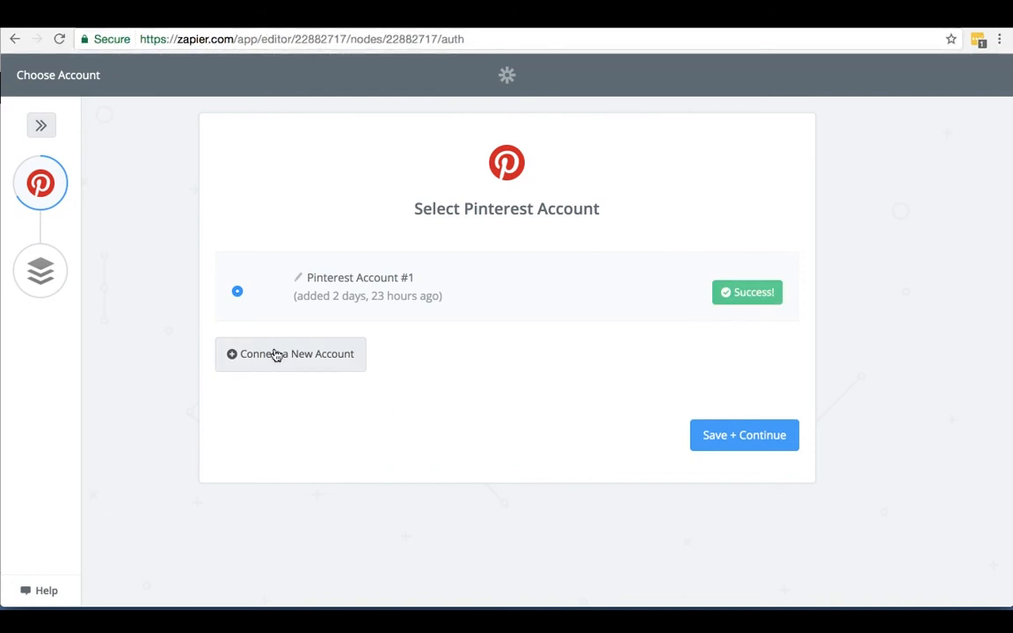
{"action": "mouse_move", "coordinate": [744, 434]}
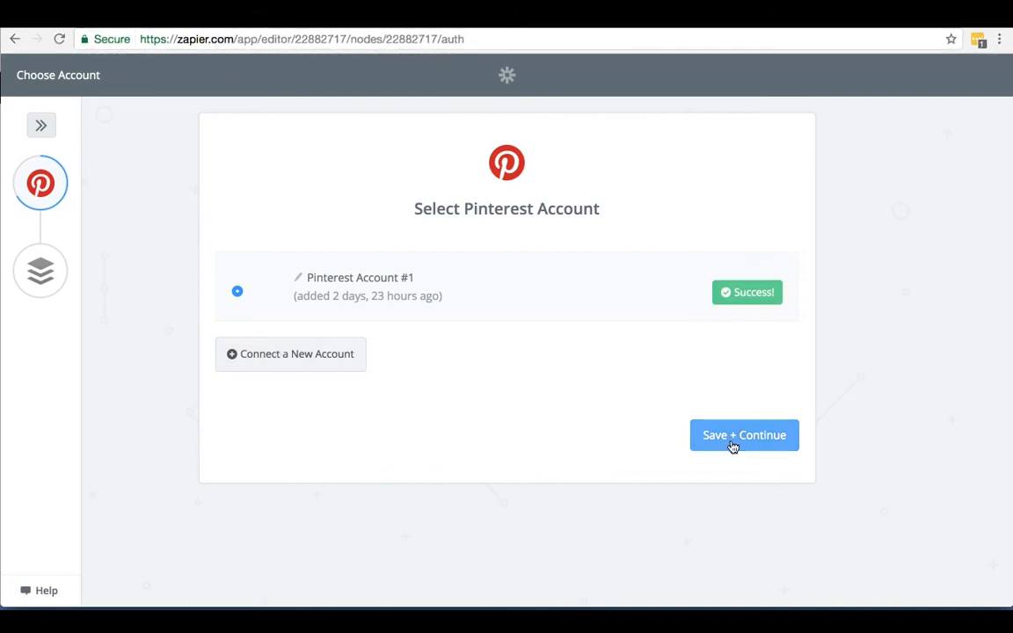
{"action": "left_click", "coordinate": [743, 434]}
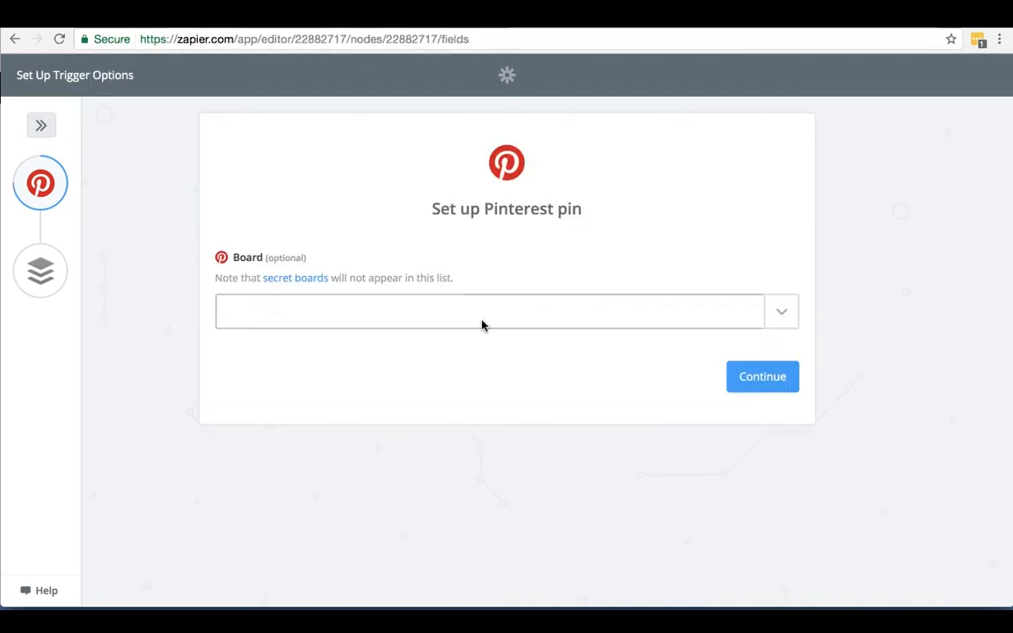
Choose the 'Planners, Time Management, and Organization for Moms' board to watch
{"action": "left_click", "coordinate": [492, 310]}
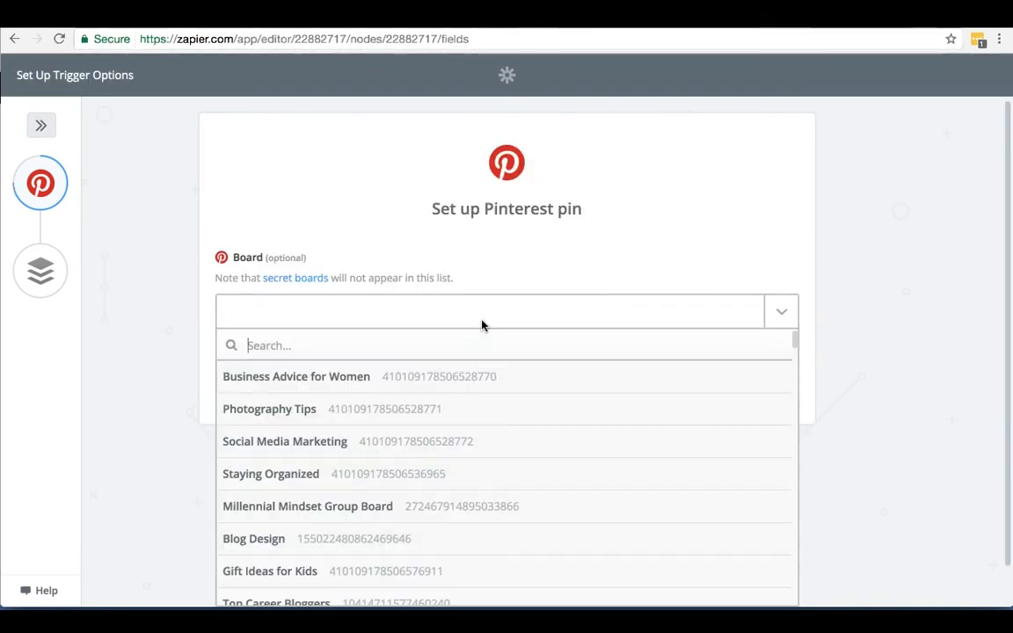
{"action": "scroll", "scroll_direction": "down", "scroll_amount": 3}
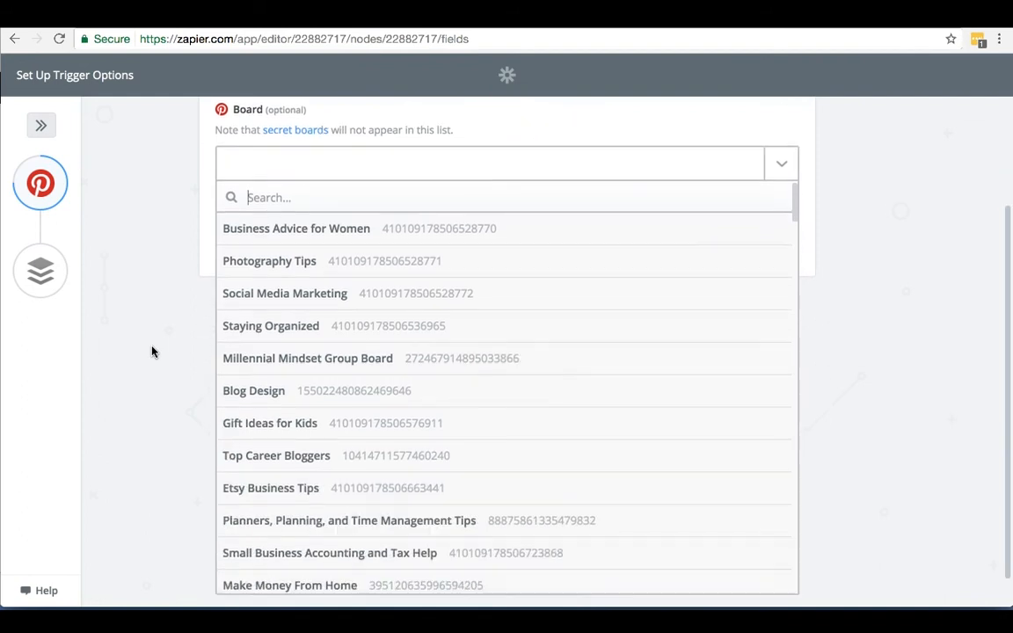
{"action": "scroll", "scroll_direction": "down", "scroll_amount": 3}
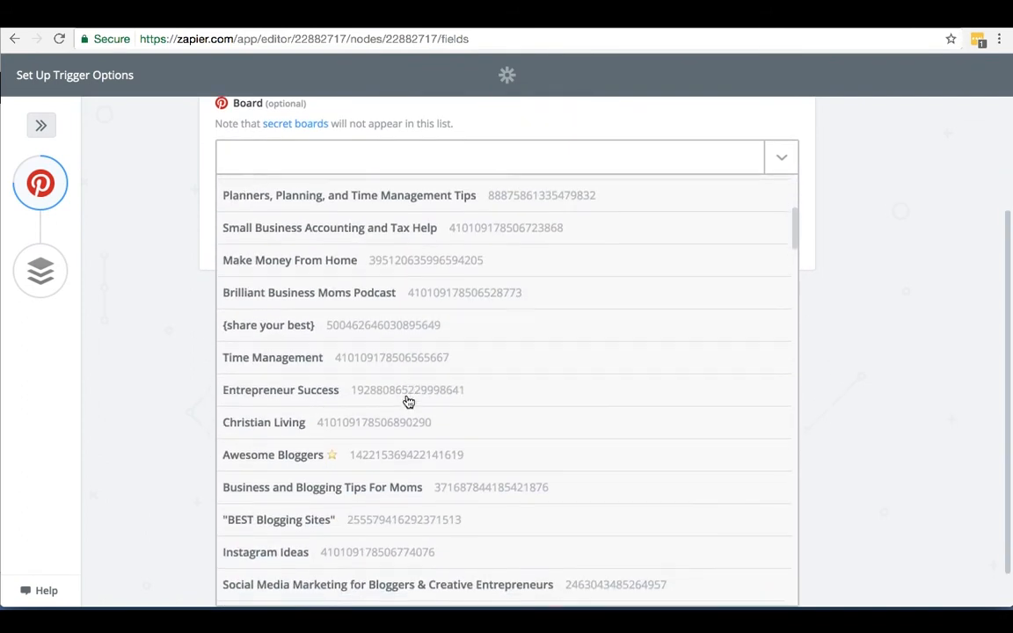
{"action": "scroll", "scroll_direction": "down", "scroll_amount": 3}
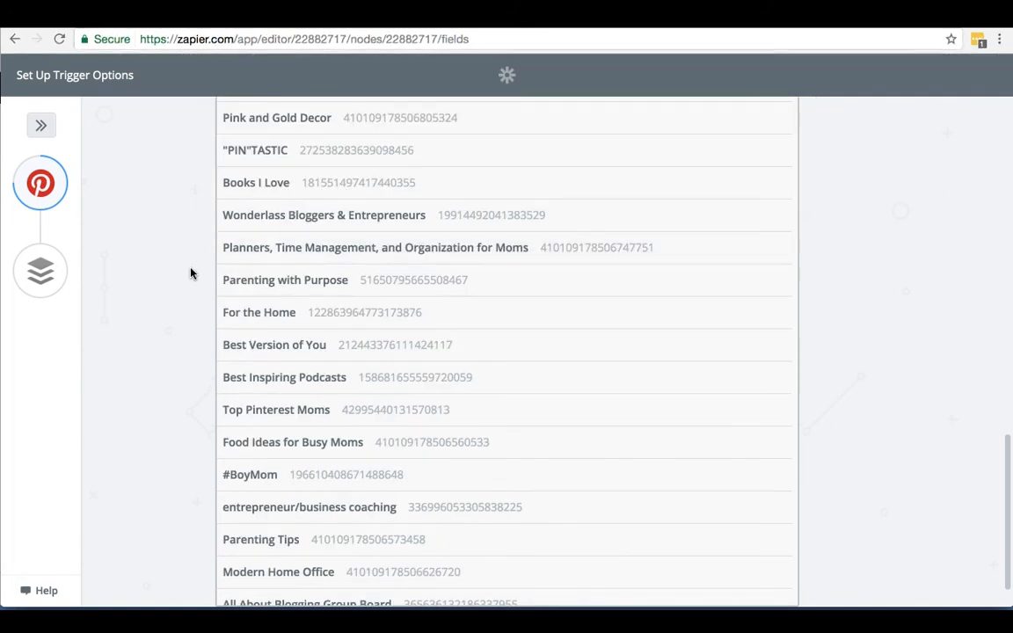
{"action": "mouse_move", "coordinate": [471, 253]}
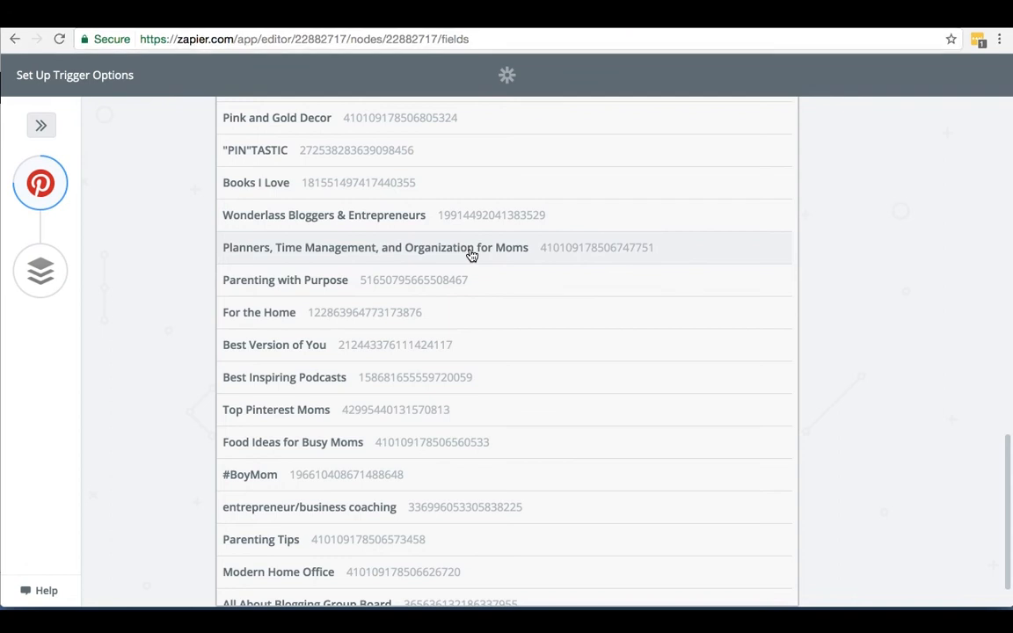
{"action": "left_click", "coordinate": [374, 246]}
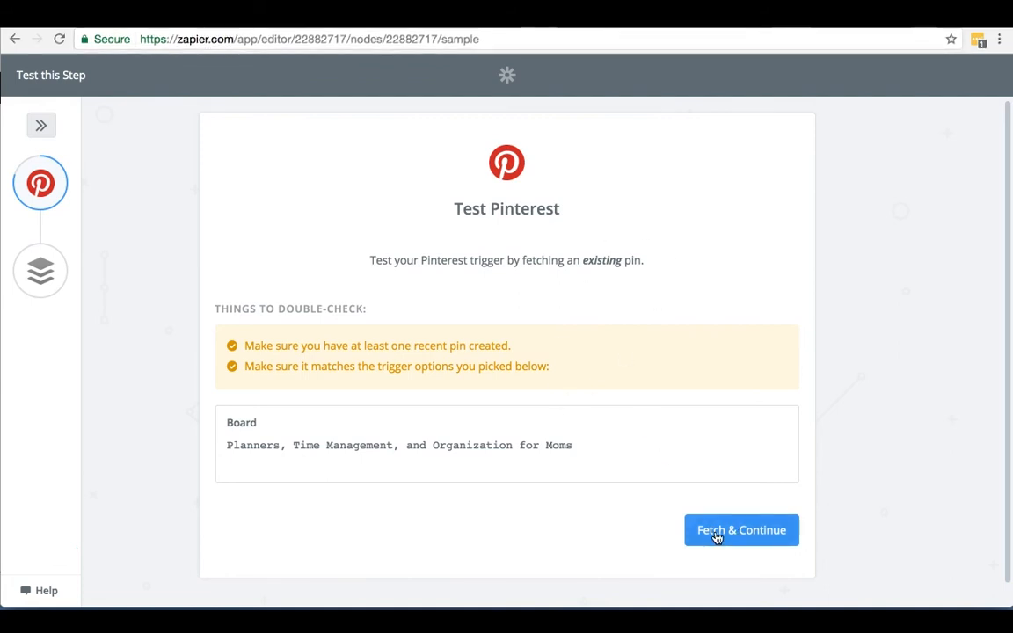
Fetch an existing pin to test the trigger and continue to the Buffer action
{"action": "left_click", "coordinate": [742, 529]}
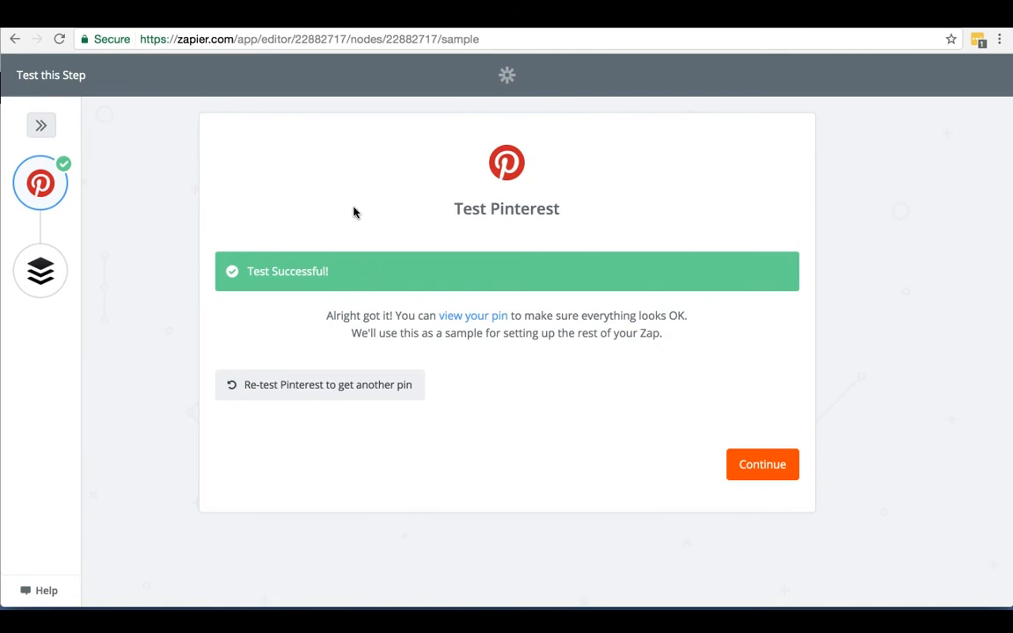
{"action": "mouse_move", "coordinate": [317, 245]}
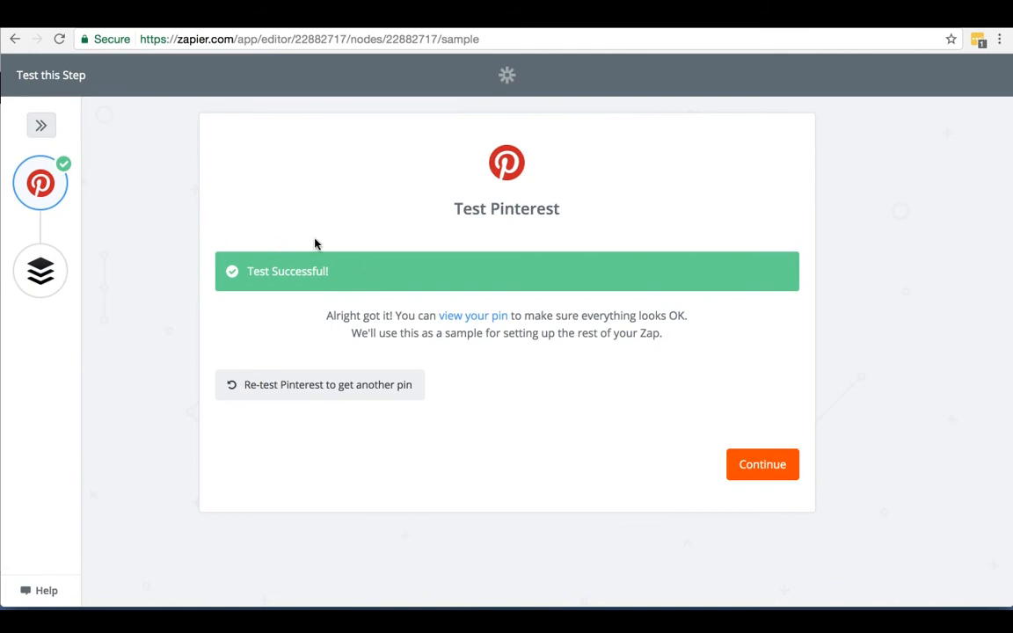
{"action": "left_click", "coordinate": [761, 464]}
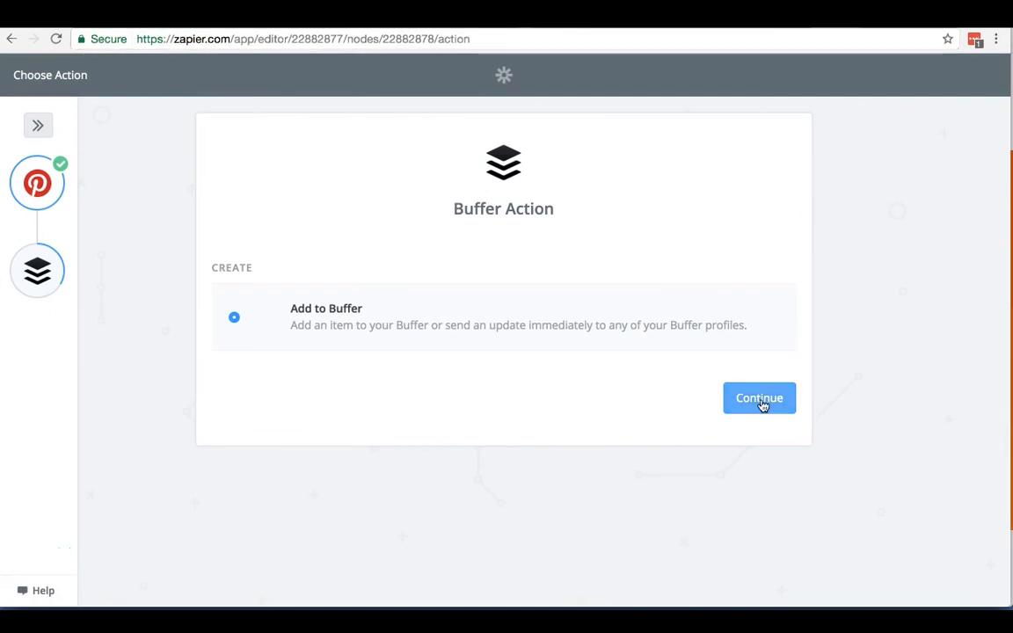
Connect and authorize Buffer Account #1 for the Add to Buffer action, test it, and continue
{"action": "left_click", "coordinate": [759, 397]}
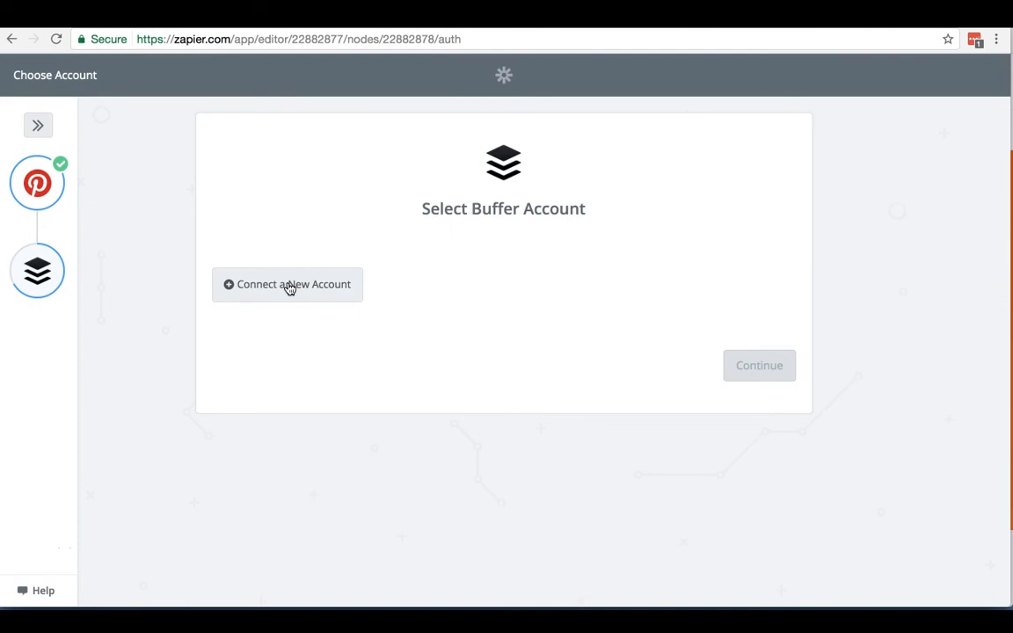
{"action": "left_click", "coordinate": [286, 285]}
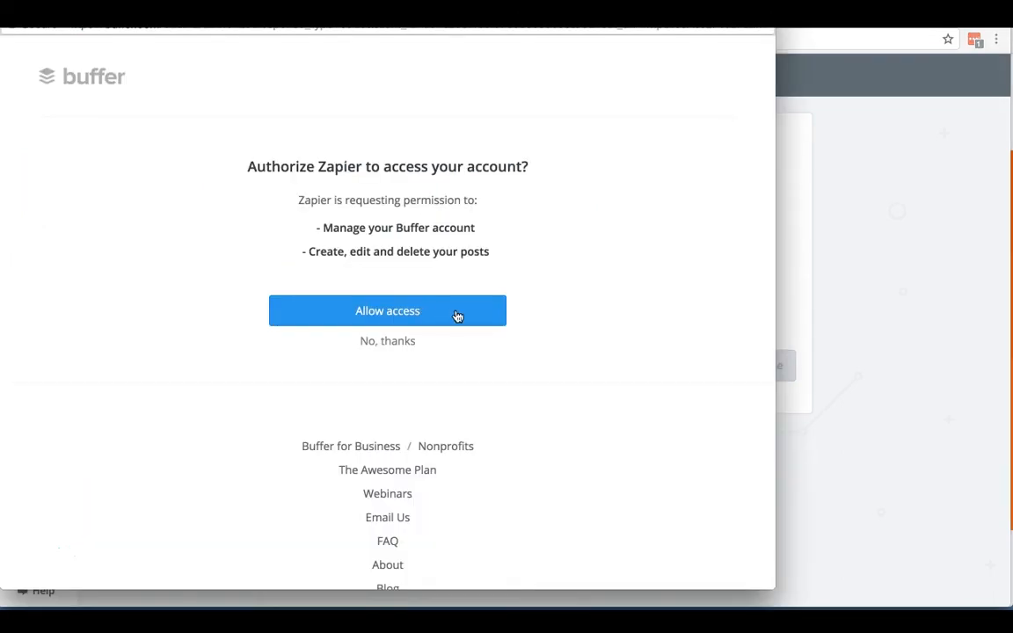
{"action": "mouse_move", "coordinate": [457, 307]}
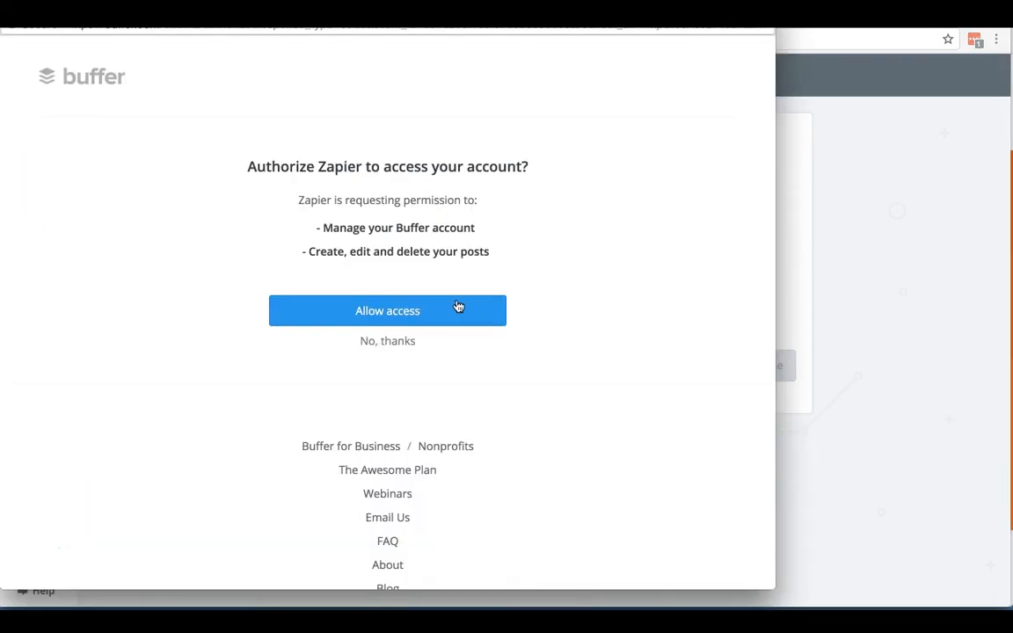
{"action": "left_click", "coordinate": [386, 309]}
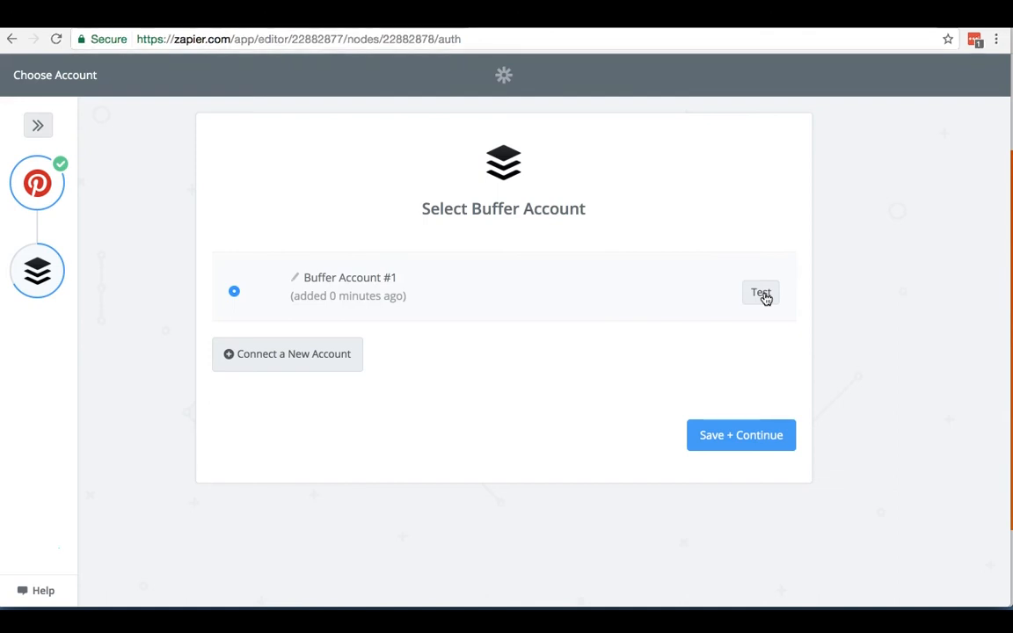
{"action": "left_click", "coordinate": [759, 291]}
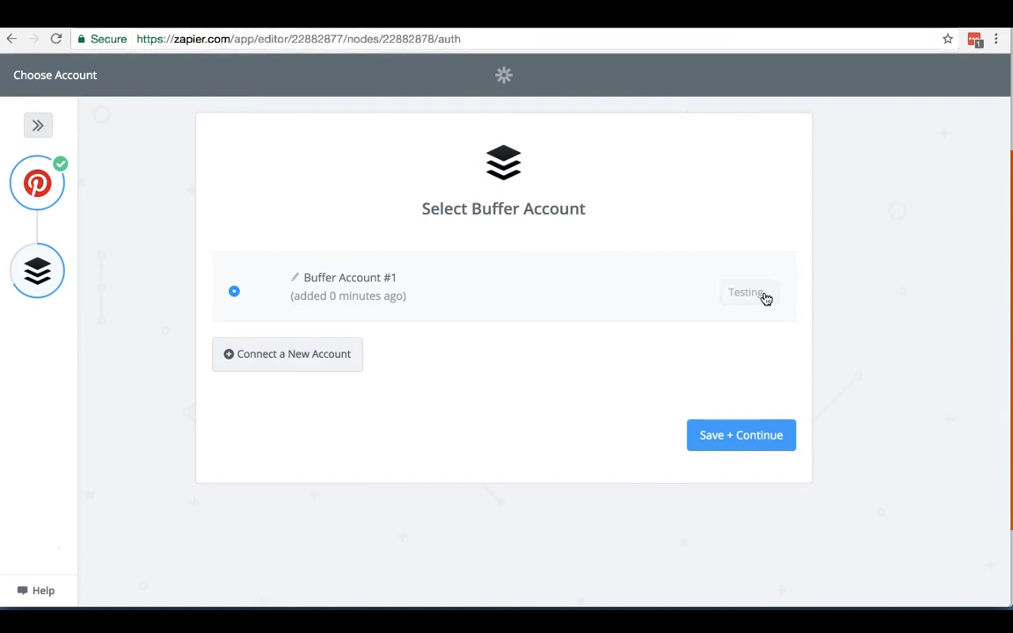
{"action": "left_click", "coordinate": [749, 292]}
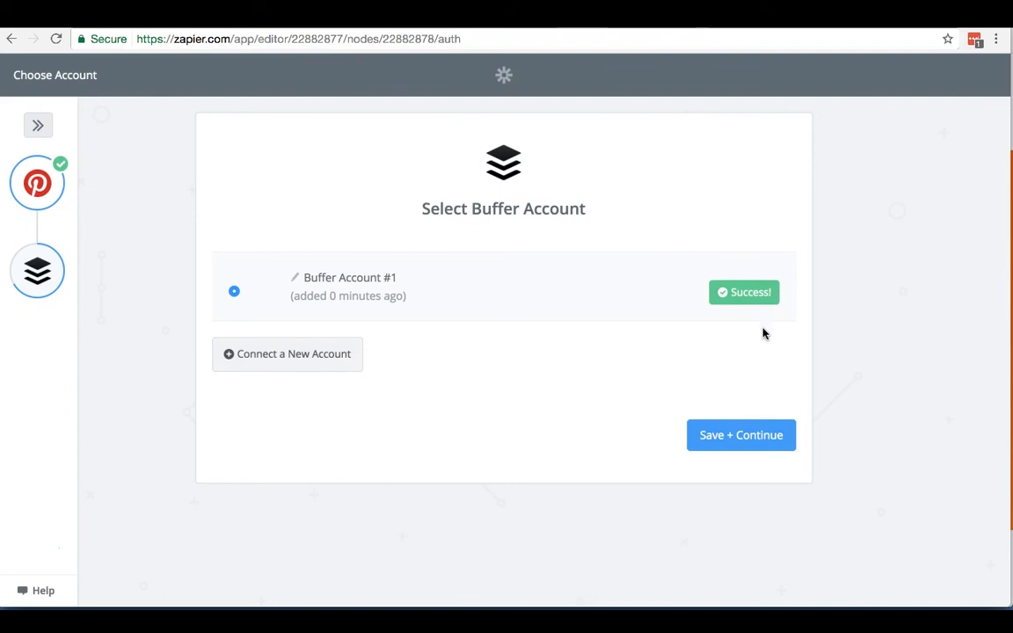
{"action": "mouse_move", "coordinate": [741, 434]}
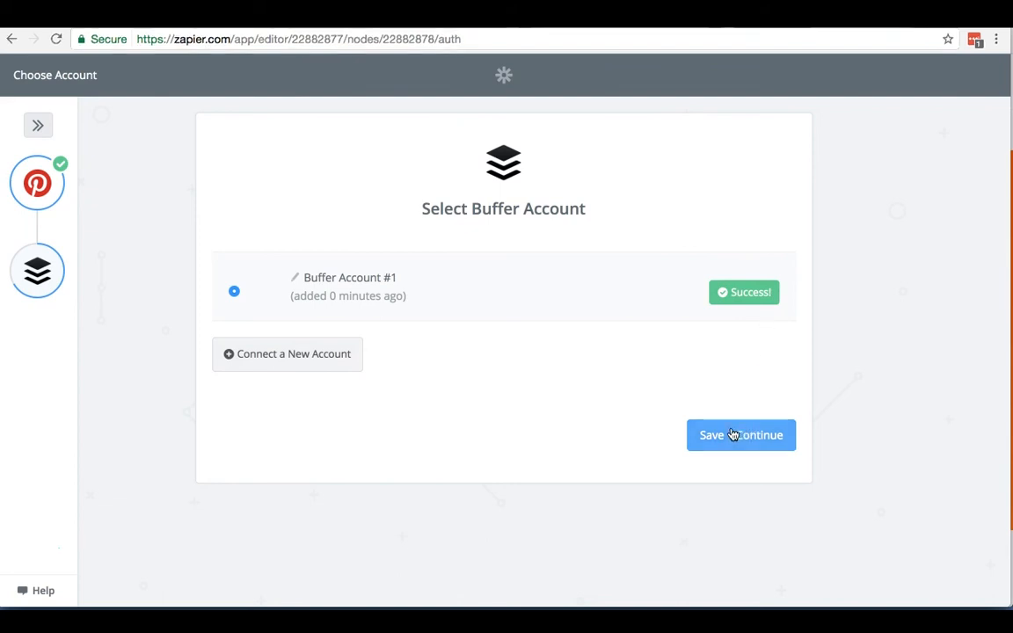
{"action": "left_click", "coordinate": [741, 434]}
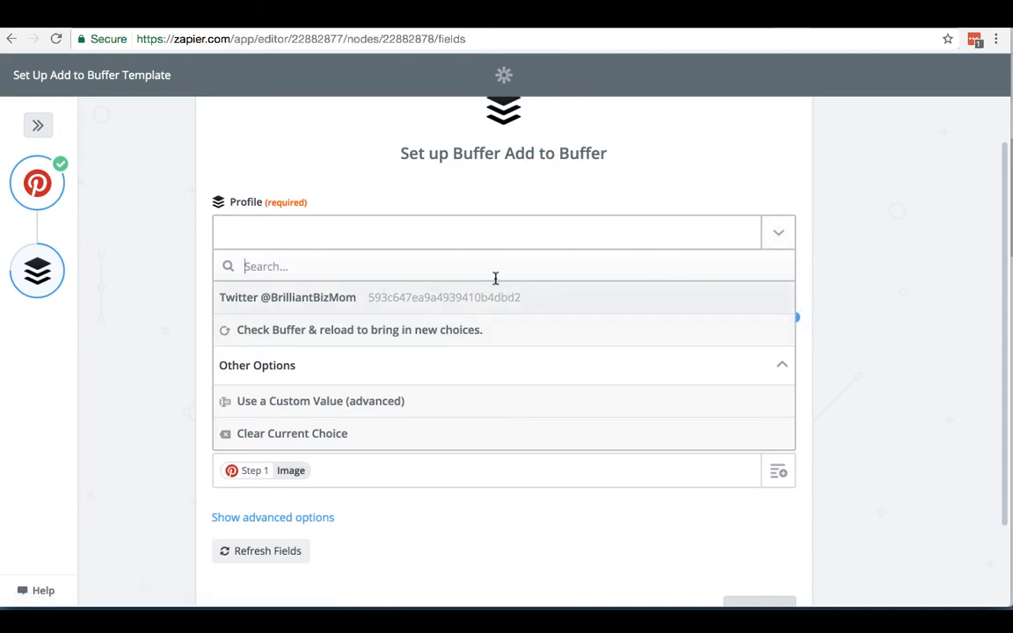
{"action": "mouse_move", "coordinate": [436, 303]}
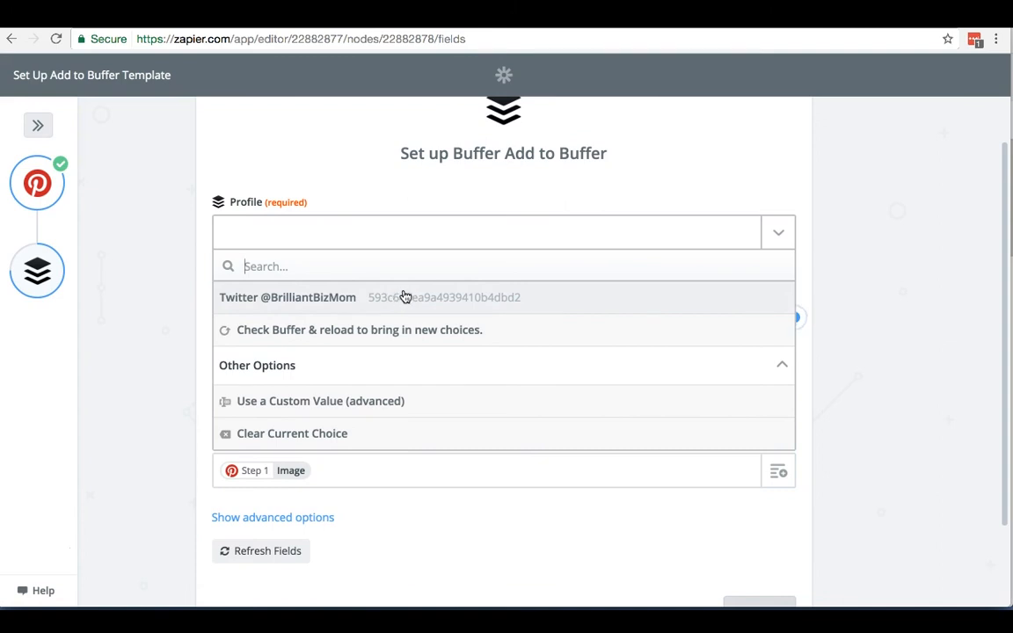
{"action": "left_click", "coordinate": [289, 297]}
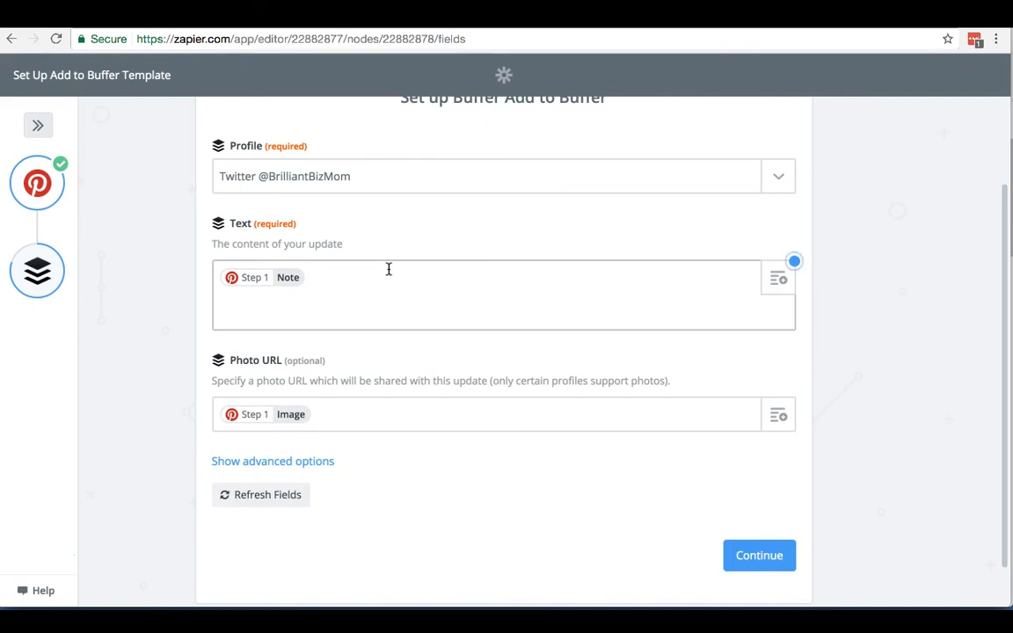
{"action": "mouse_move", "coordinate": [308, 285]}
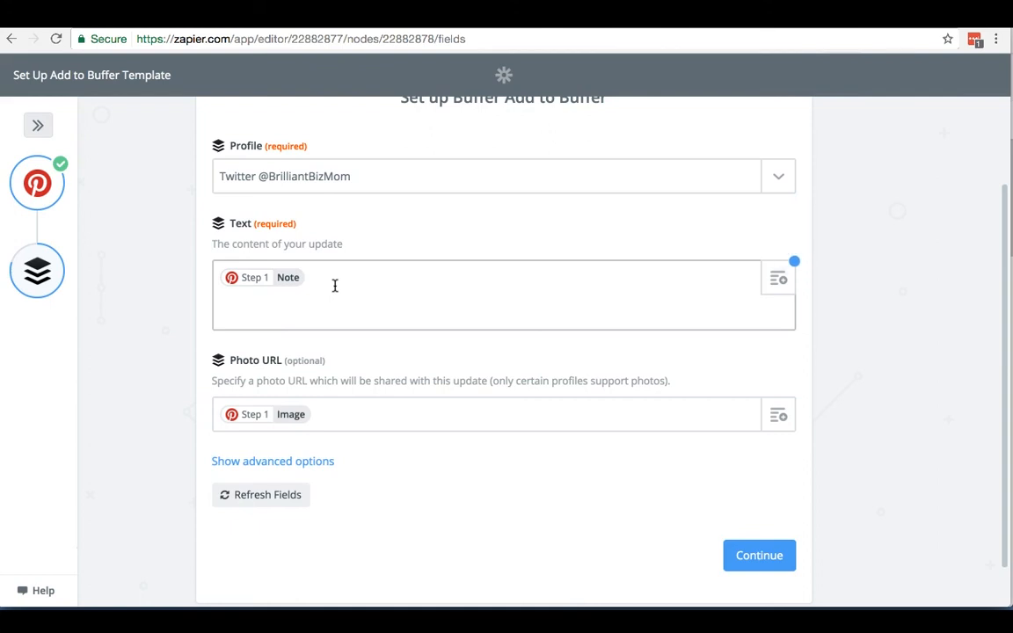
{"action": "scroll", "scroll_direction": "down", "scroll_amount": 3}
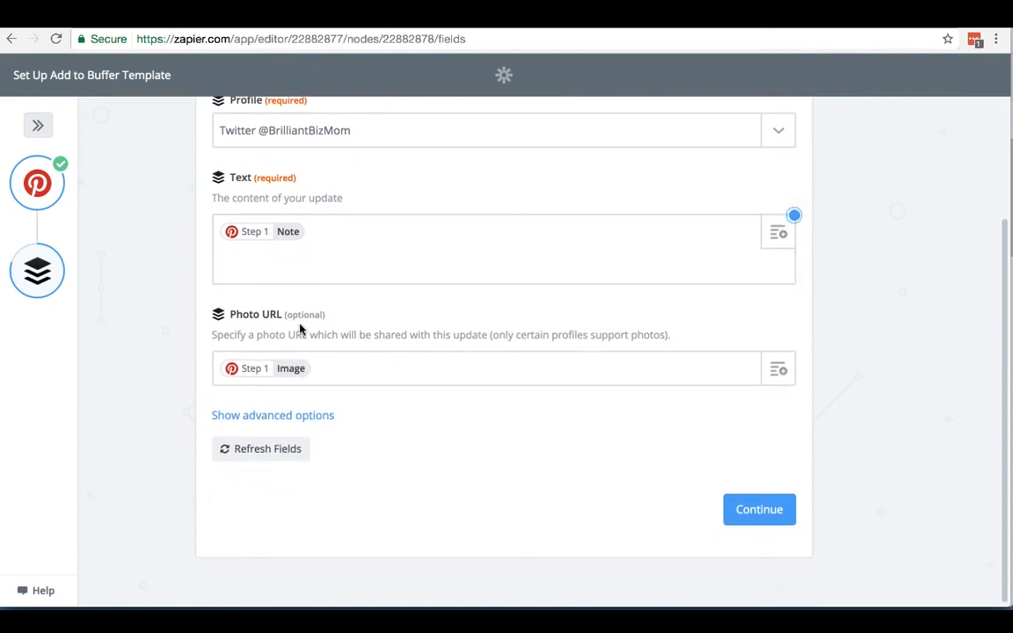
{"action": "mouse_move", "coordinate": [327, 402]}
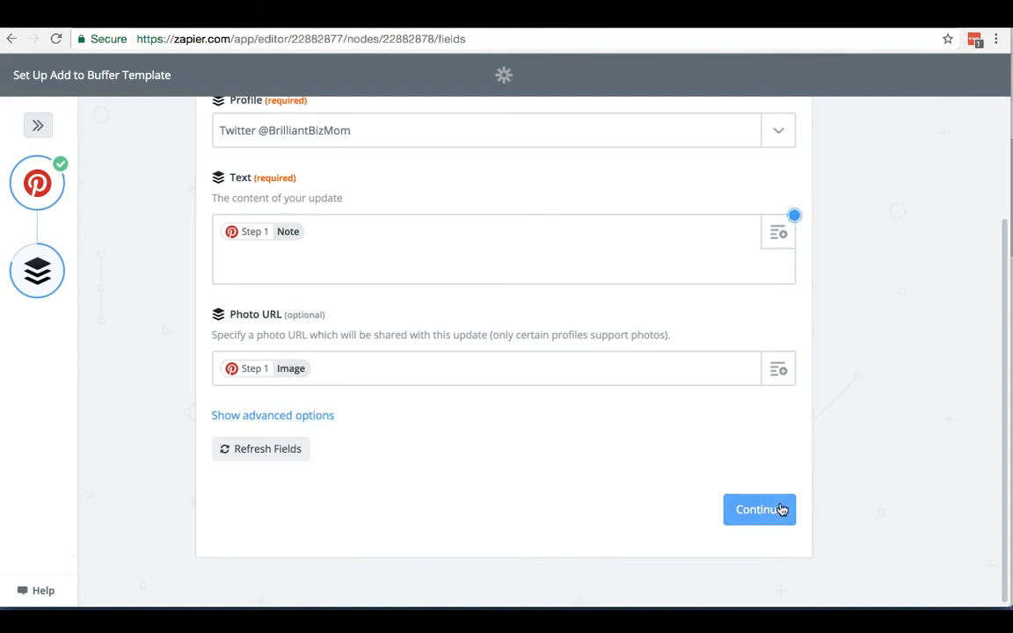
{"action": "left_click", "coordinate": [758, 510]}
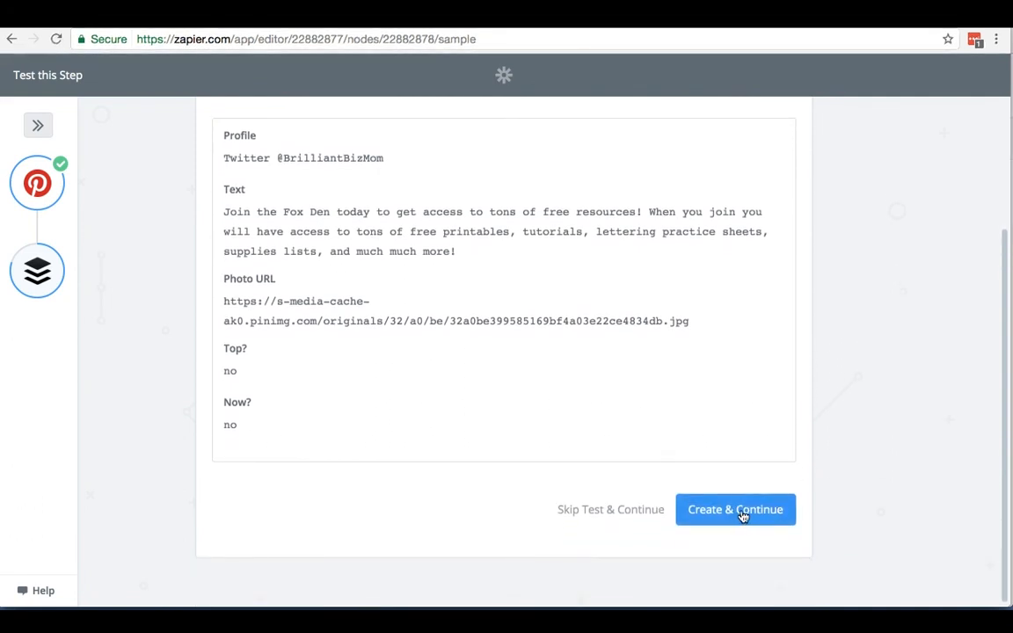
Send the test update to Buffer with Create & Continue, then toggle the Zap from ON to OFF
{"action": "left_click", "coordinate": [735, 510]}
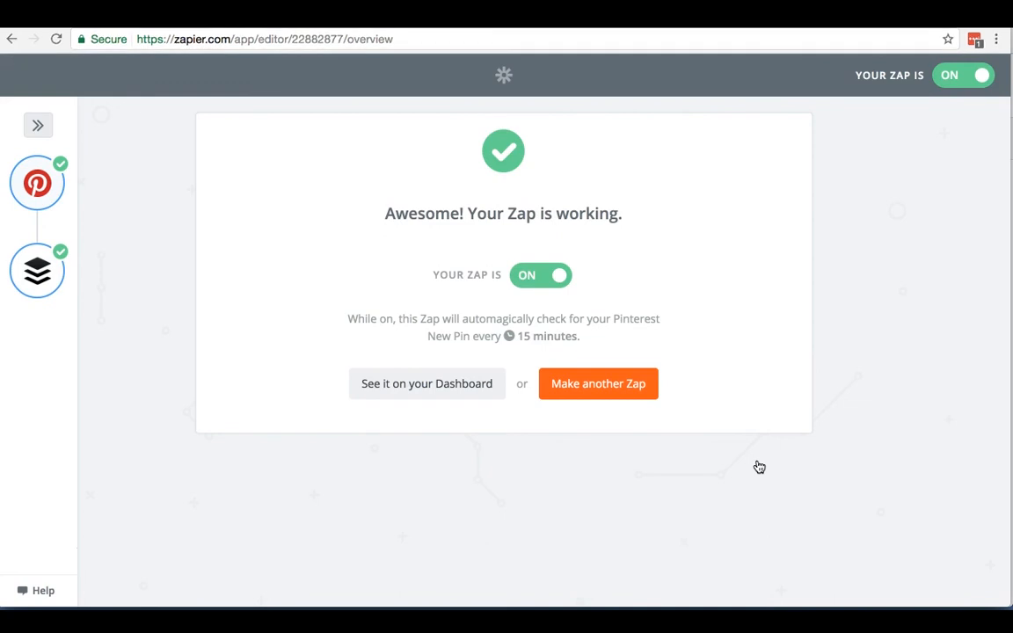
{"action": "mouse_move", "coordinate": [531, 292]}
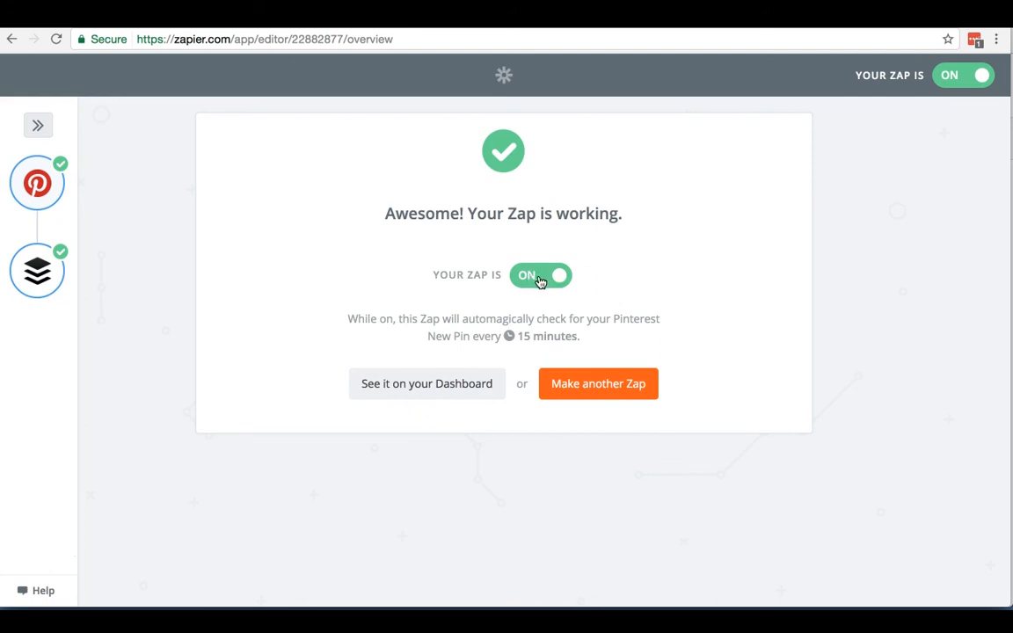
{"action": "left_click", "coordinate": [539, 275]}
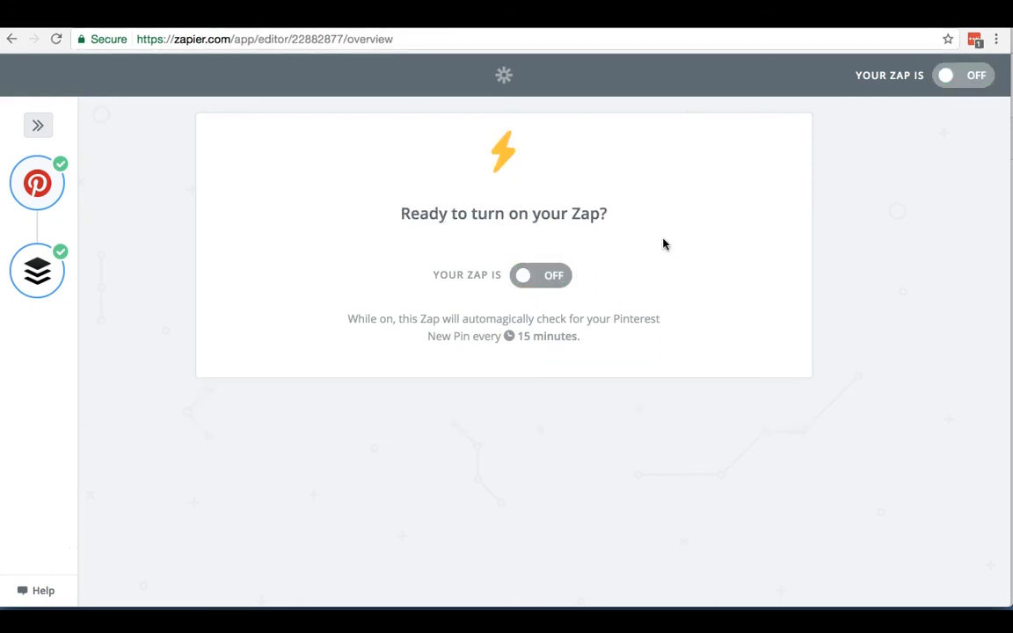
{"action": "left_click", "coordinate": [39, 125]}
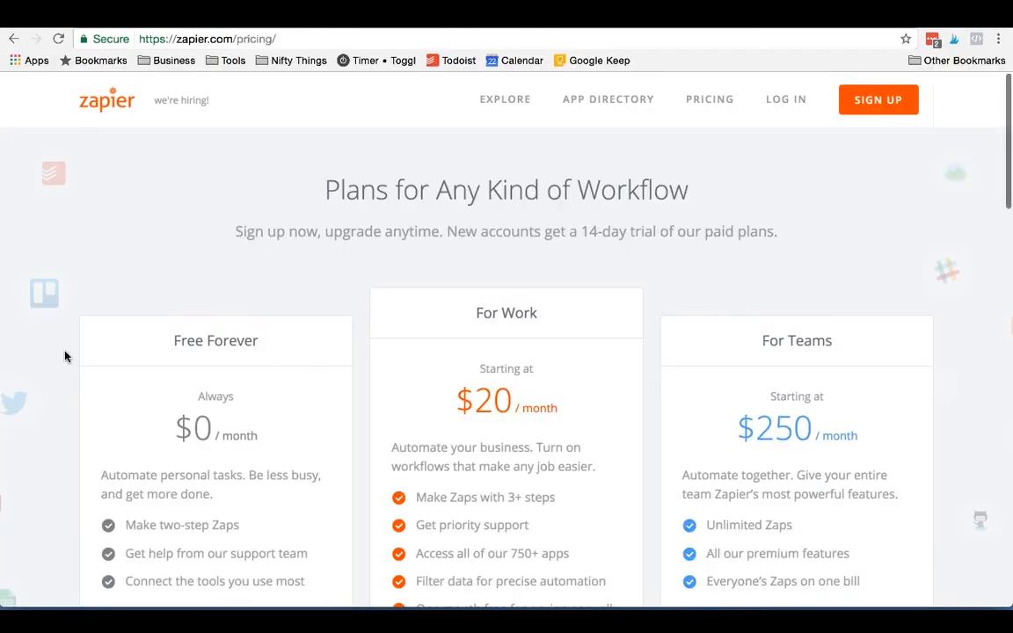
Scroll down the pricing page to the Free Forever, For Work and For Teams plan cards
{"action": "scroll", "scroll_direction": "down", "scroll_amount": 3}
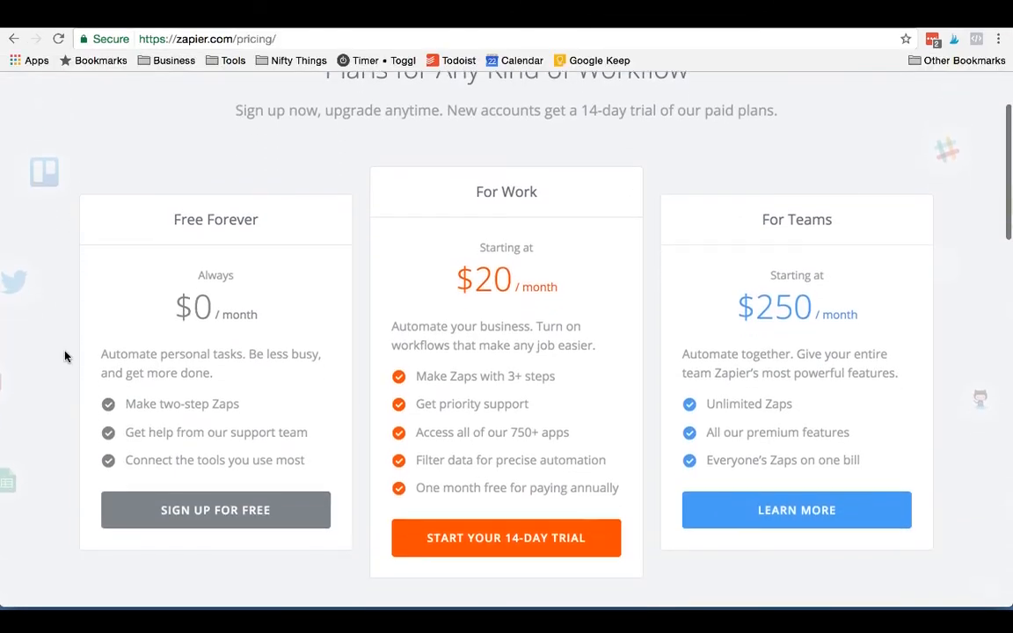
{"action": "scroll", "scroll_direction": "down", "scroll_amount": 3}
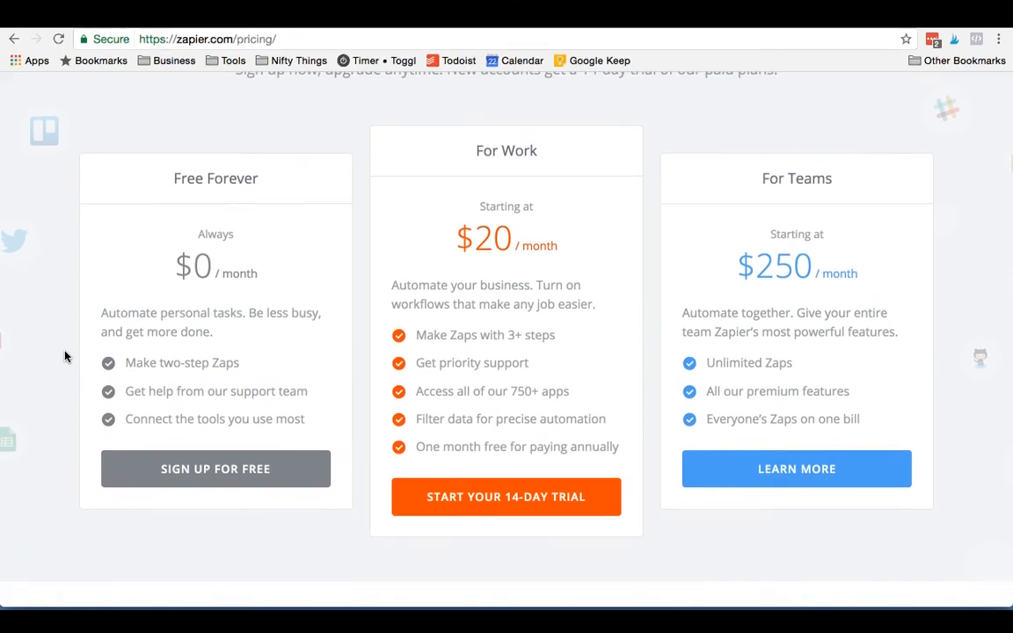
{"action": "mouse_move", "coordinate": [239, 418]}
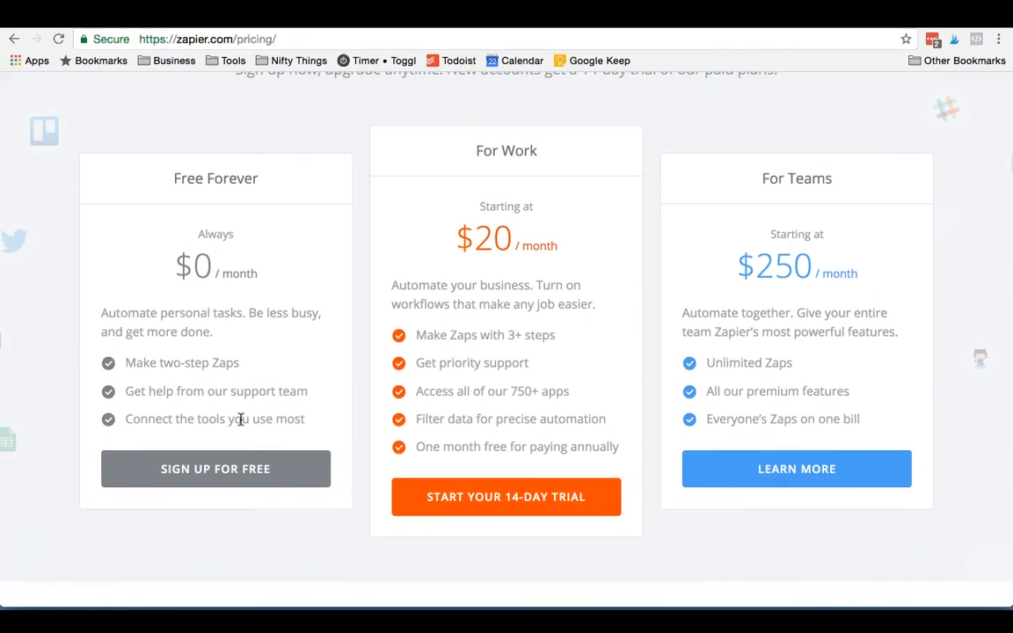
{"action": "mouse_move", "coordinate": [345, 376]}
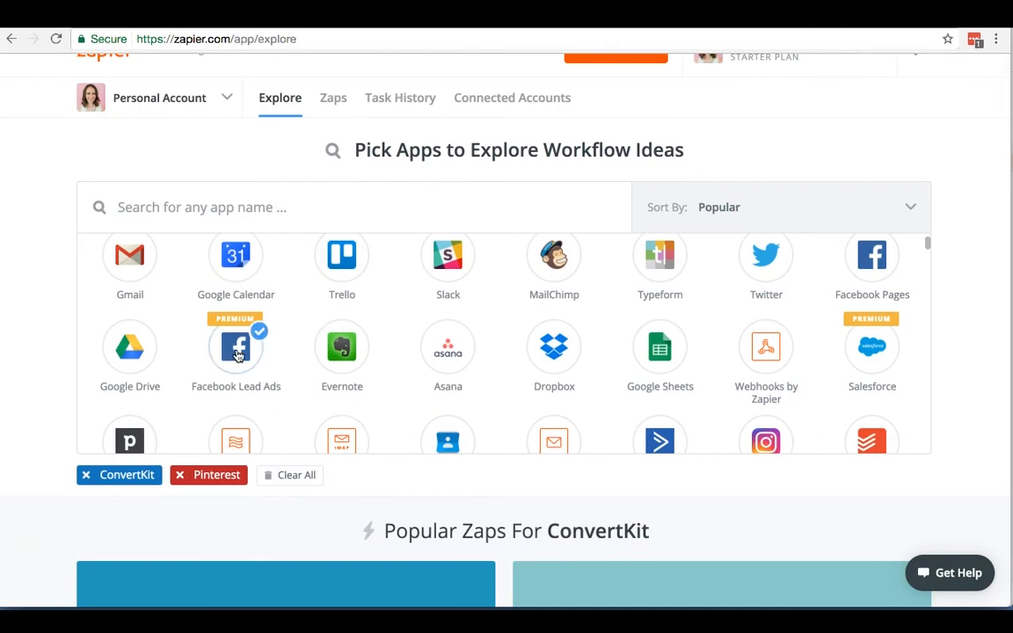
Browse the Explore page's Pick Apps grid, where some apps carry premium tags
{"action": "scroll", "scroll_direction": "down", "scroll_amount": 3}
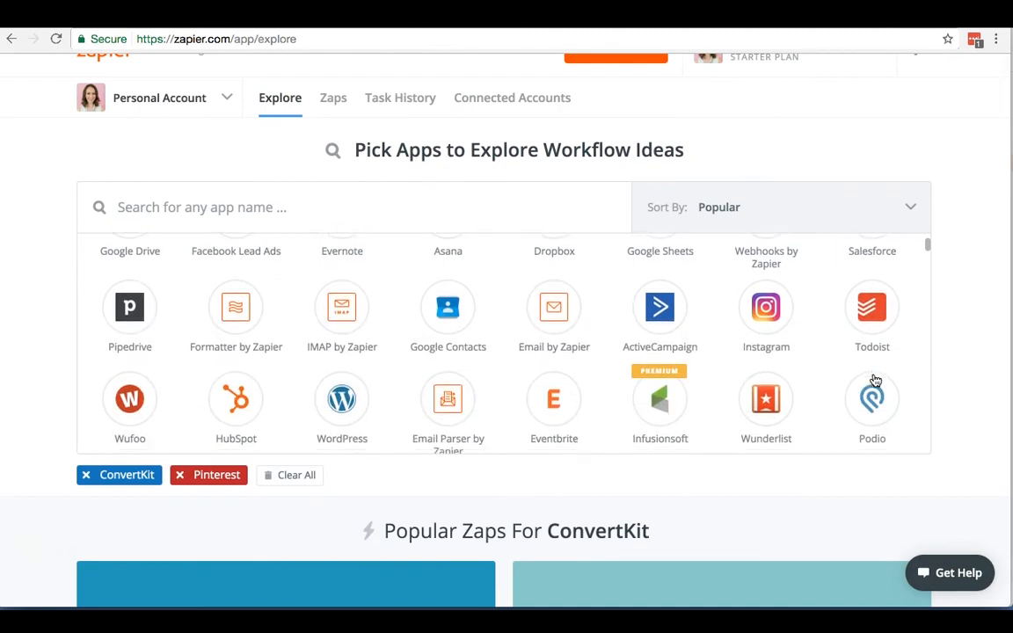
{"action": "scroll", "scroll_direction": "down", "scroll_amount": 3}
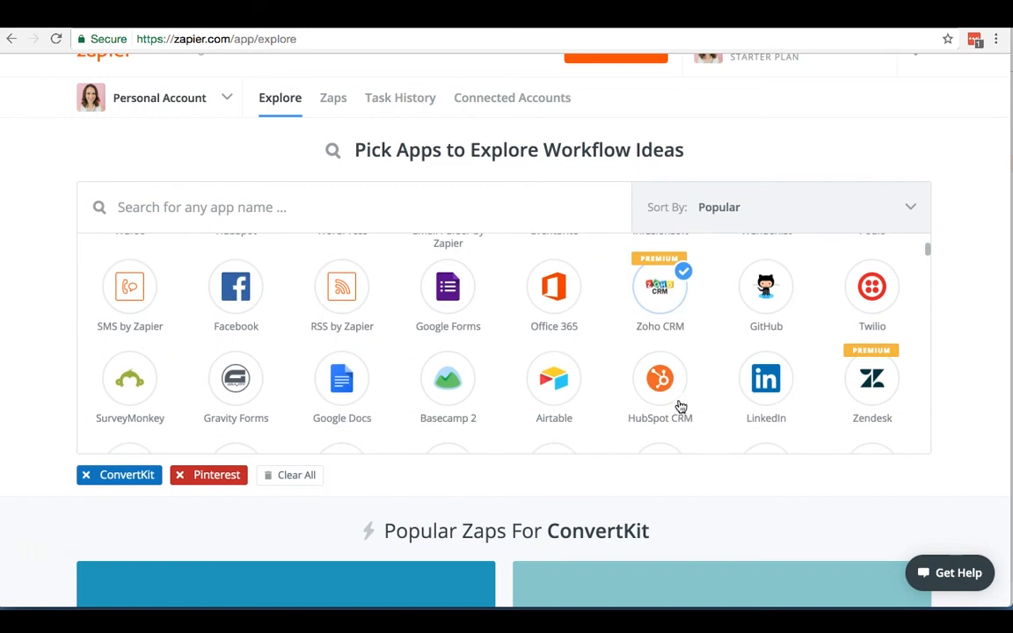
{"action": "left_click", "coordinate": [766, 378]}
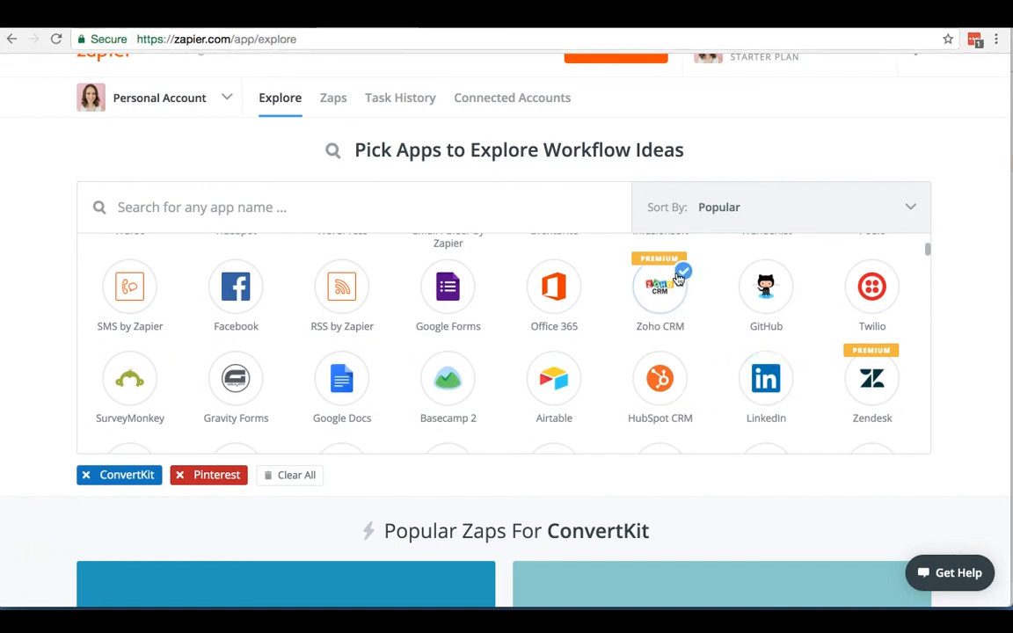
{"action": "scroll", "scroll_direction": "down", "scroll_amount": 3}
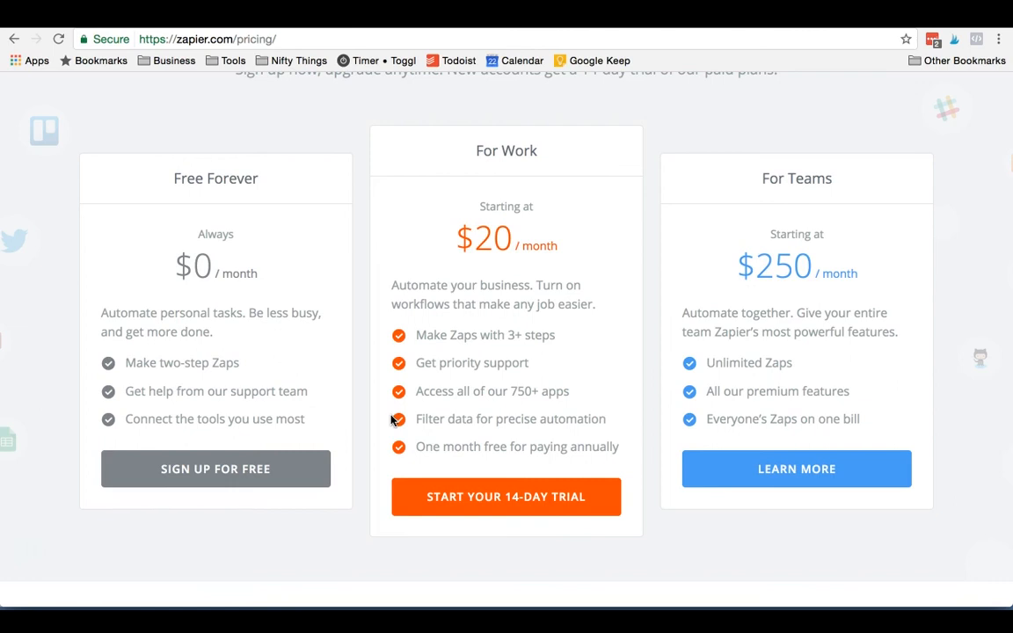
Scroll the pricing page to the 'Plans for Any Kind of Workflow' heading and 14-day trial note
{"action": "scroll", "scroll_direction": "up", "scroll_amount": 3}
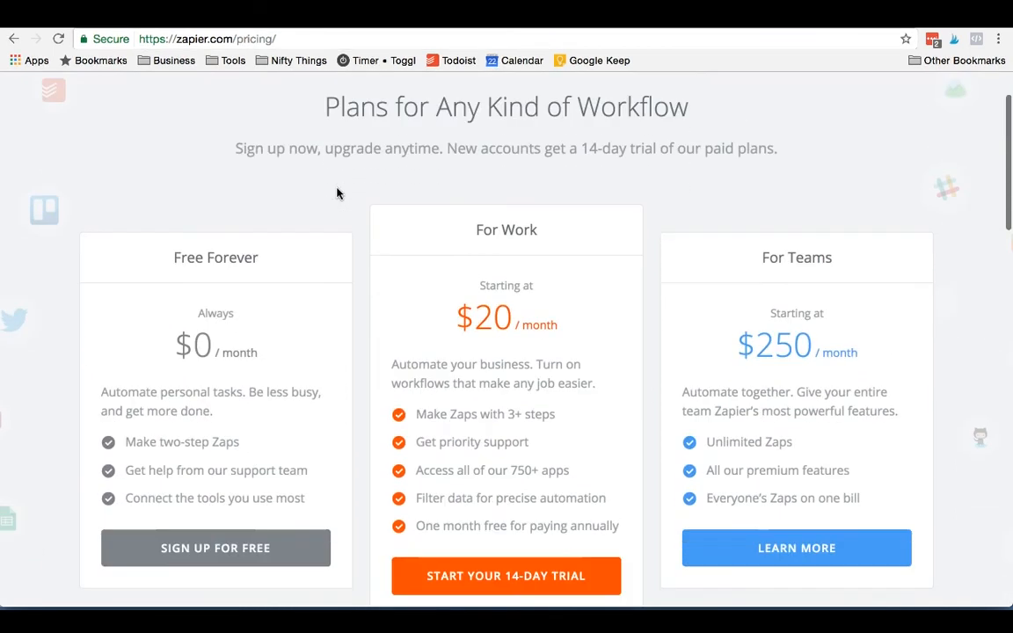
{"action": "scroll", "scroll_direction": "down", "scroll_amount": 3}
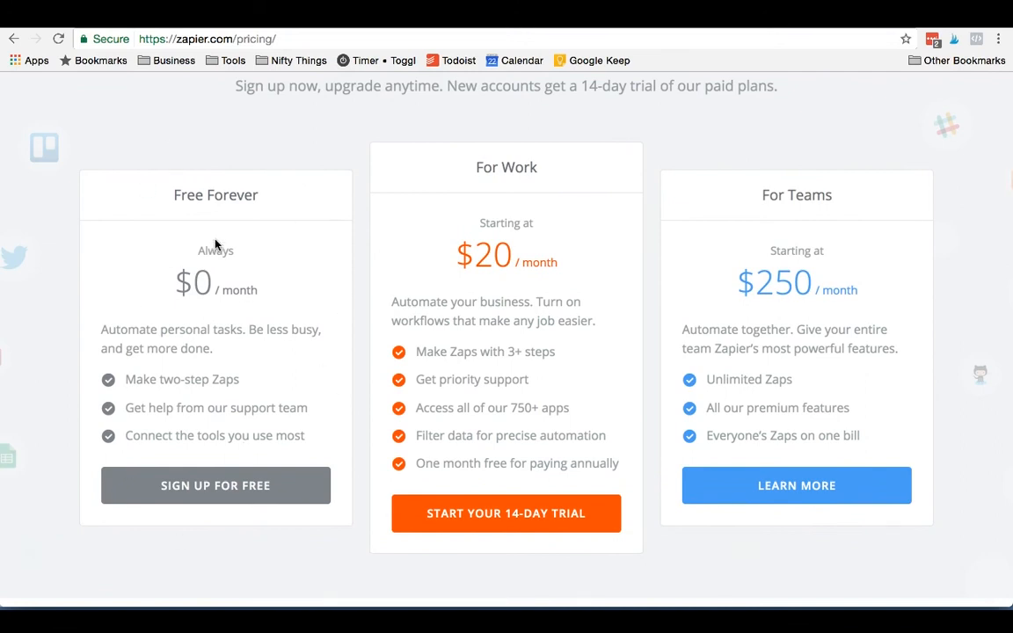